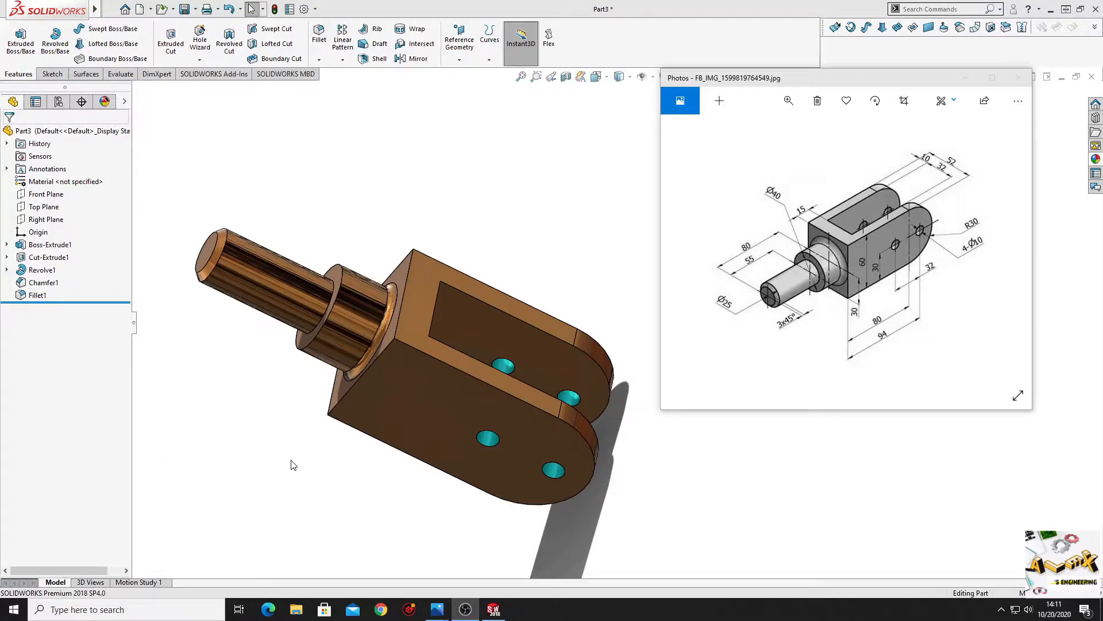
pyautogui.moveTo(479, 531)
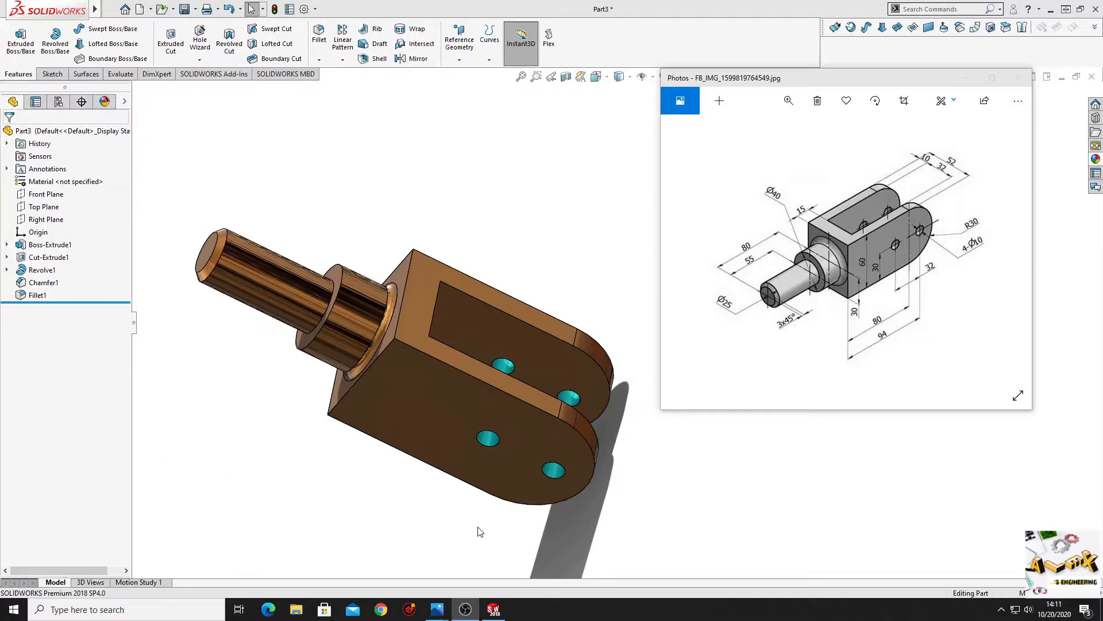
pyautogui.moveTo(646, 401)
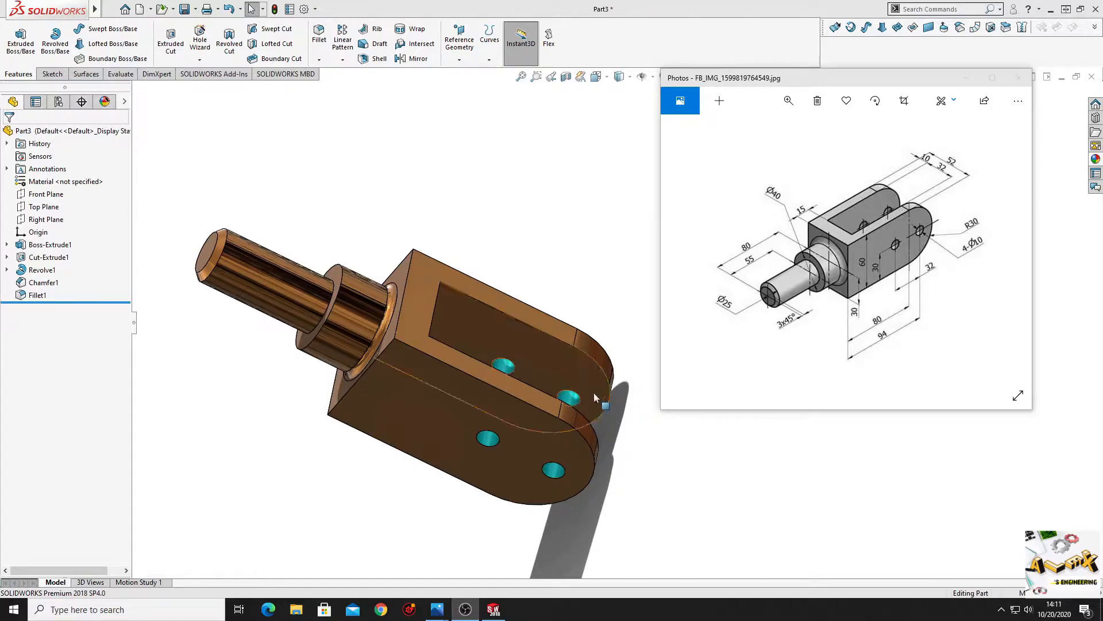
pyautogui.moveTo(415, 222)
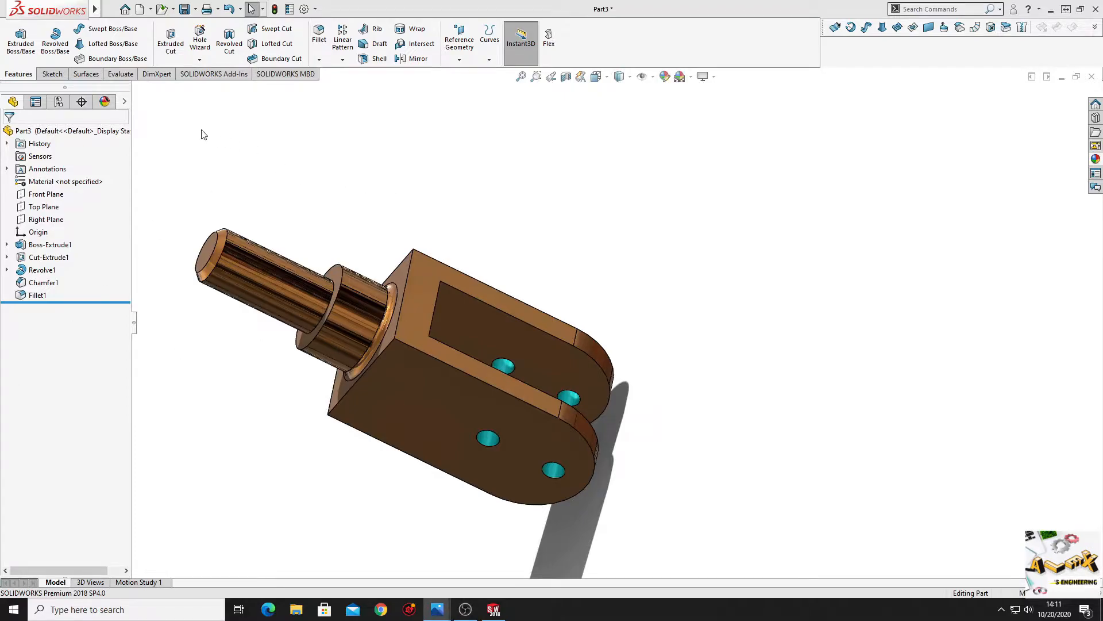
# Create a new part and draw connected profile lines on the Front Plane
pyautogui.click(140, 9)
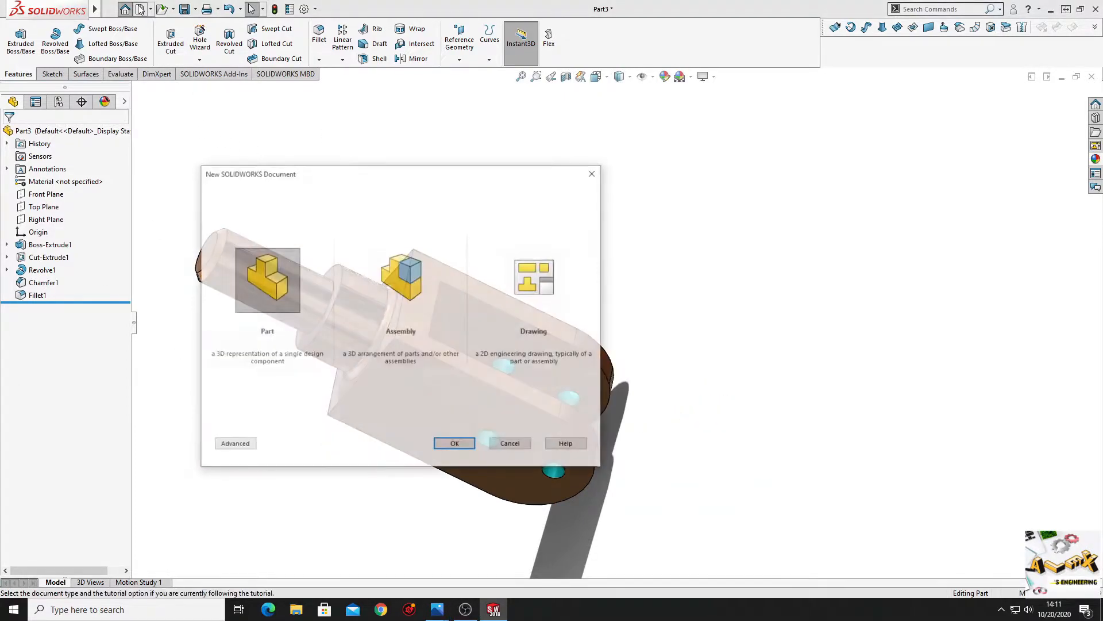
pyautogui.click(454, 442)
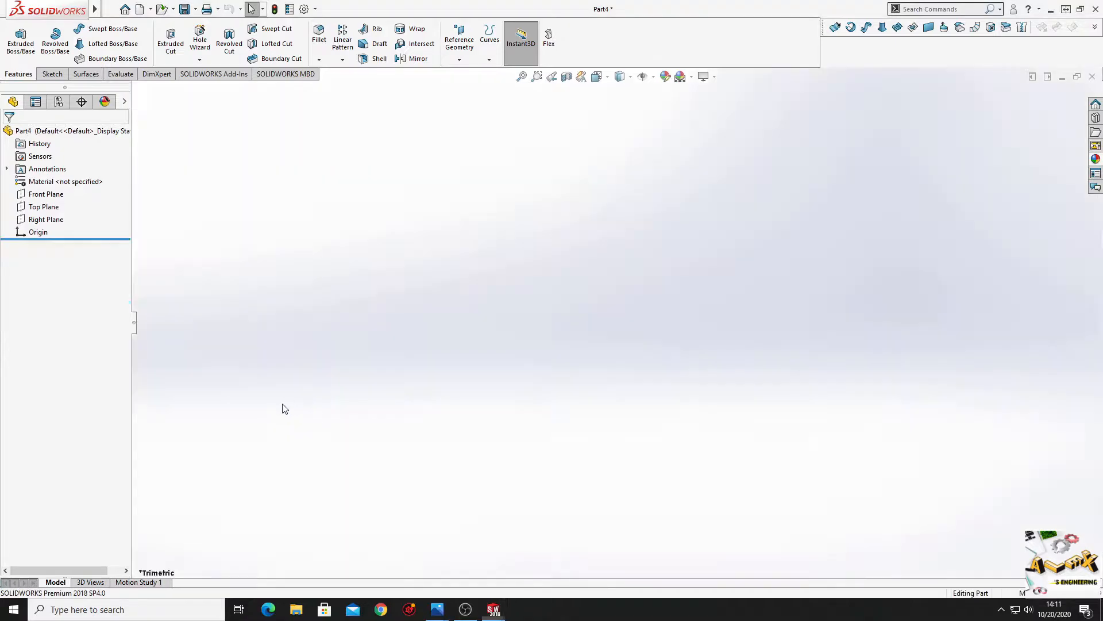
pyautogui.click(46, 193)
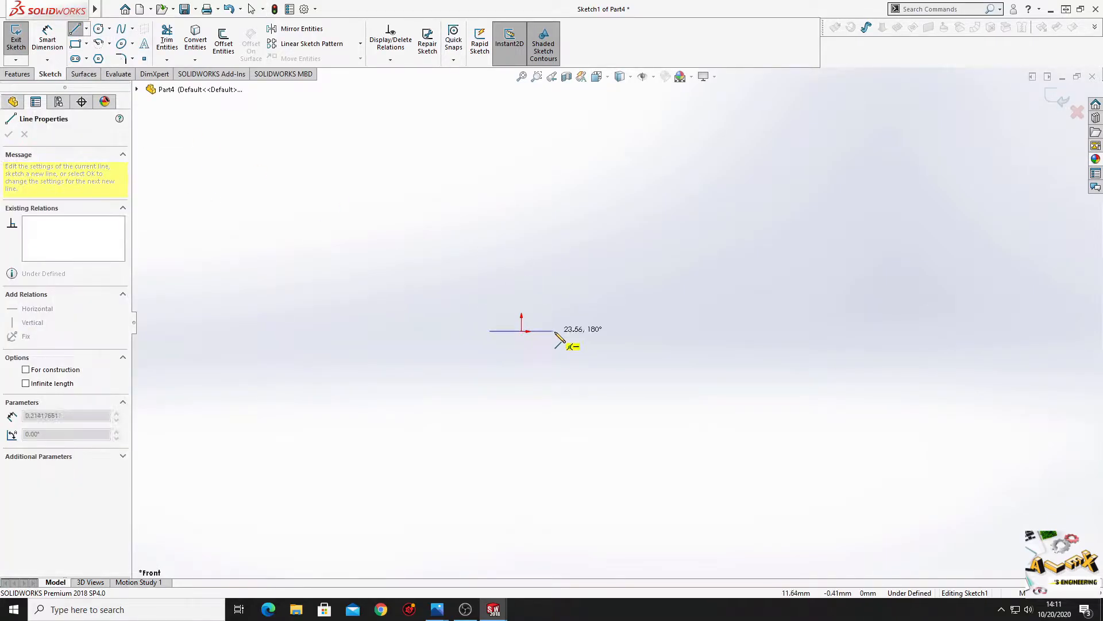
pyautogui.click(556, 465)
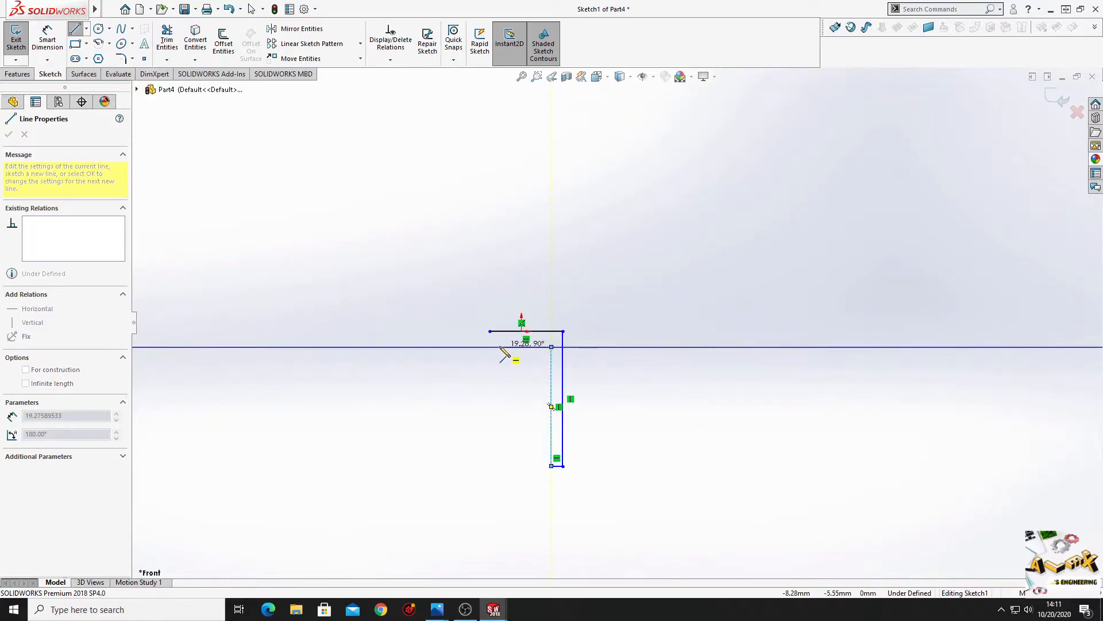
pyautogui.click(493, 471)
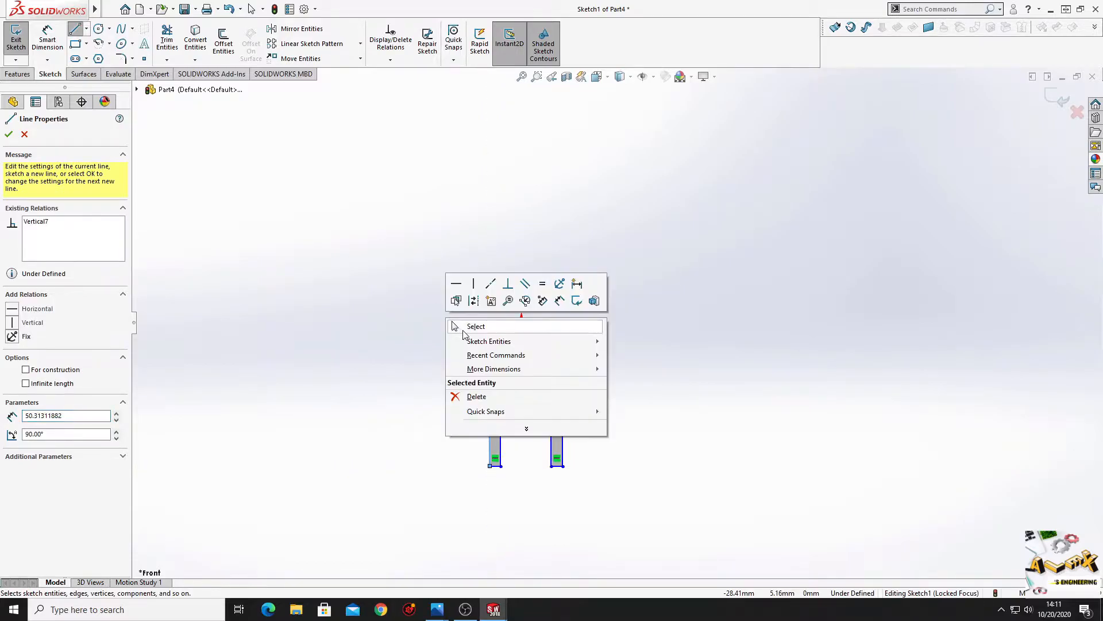
# End the line tool and dimension the overall width, the 32 mm leg gap and the leg thickness
pyautogui.click(476, 326)
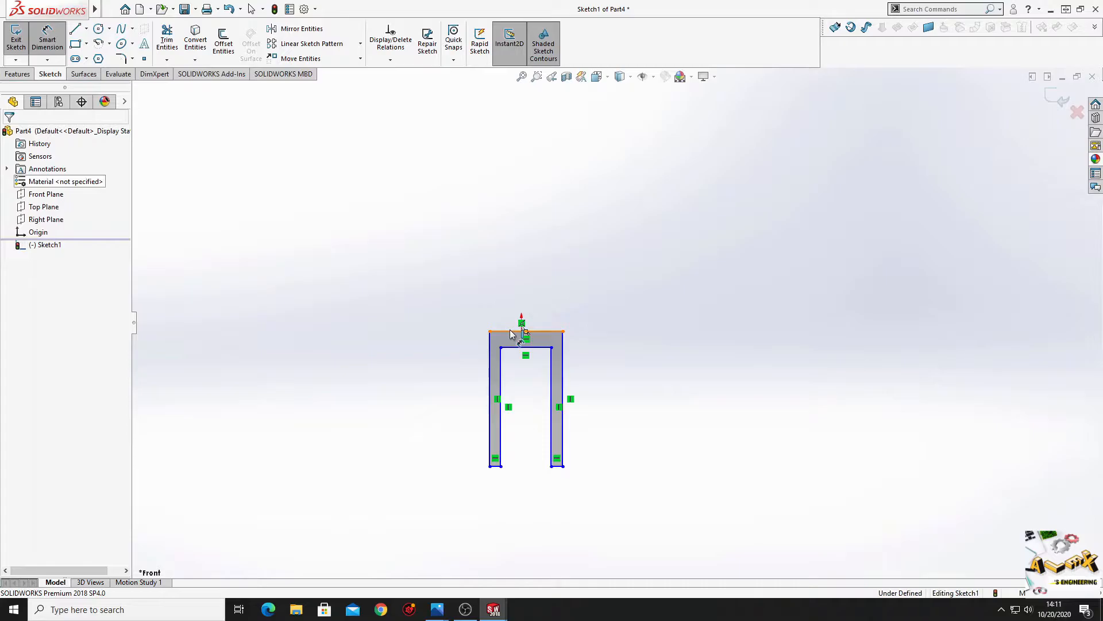
pyautogui.click(526, 332)
pyautogui.write('5')
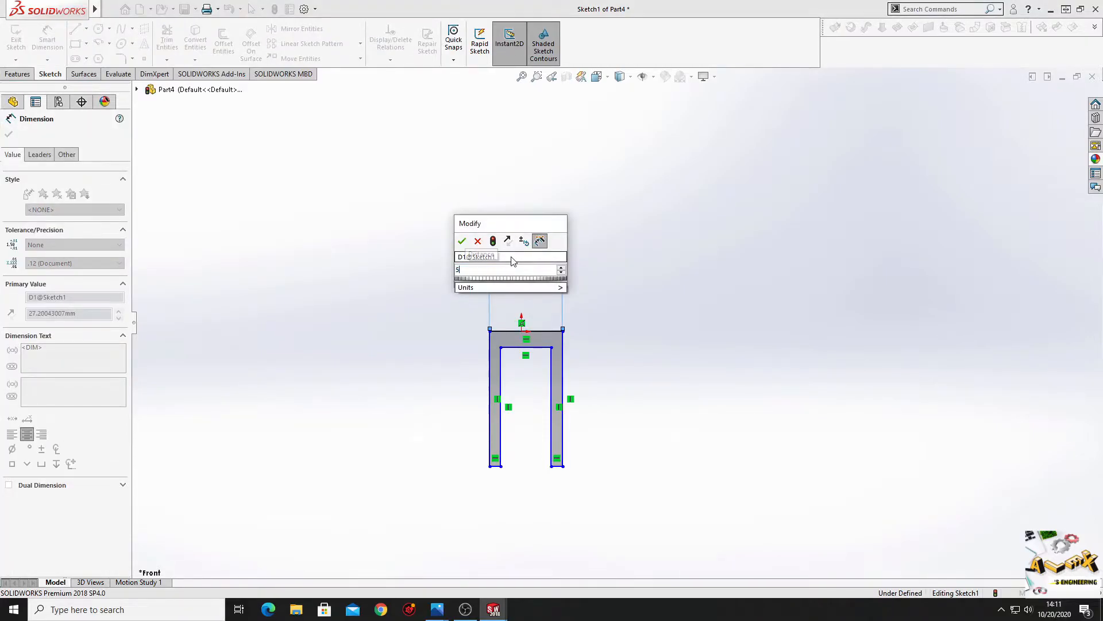
pyautogui.click(462, 241)
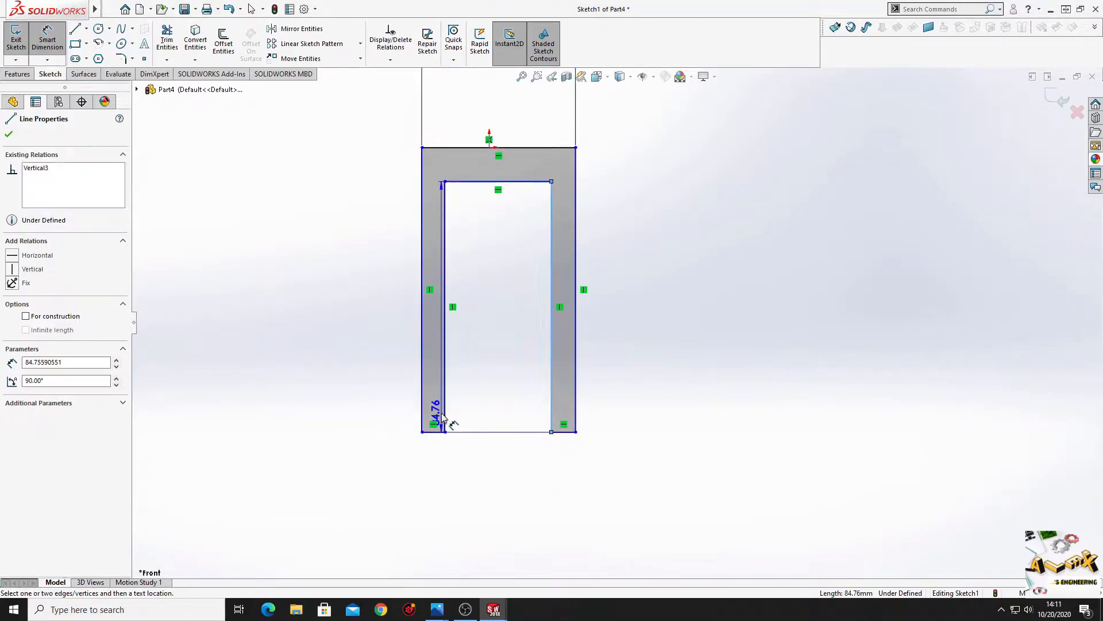
pyautogui.click(442, 419)
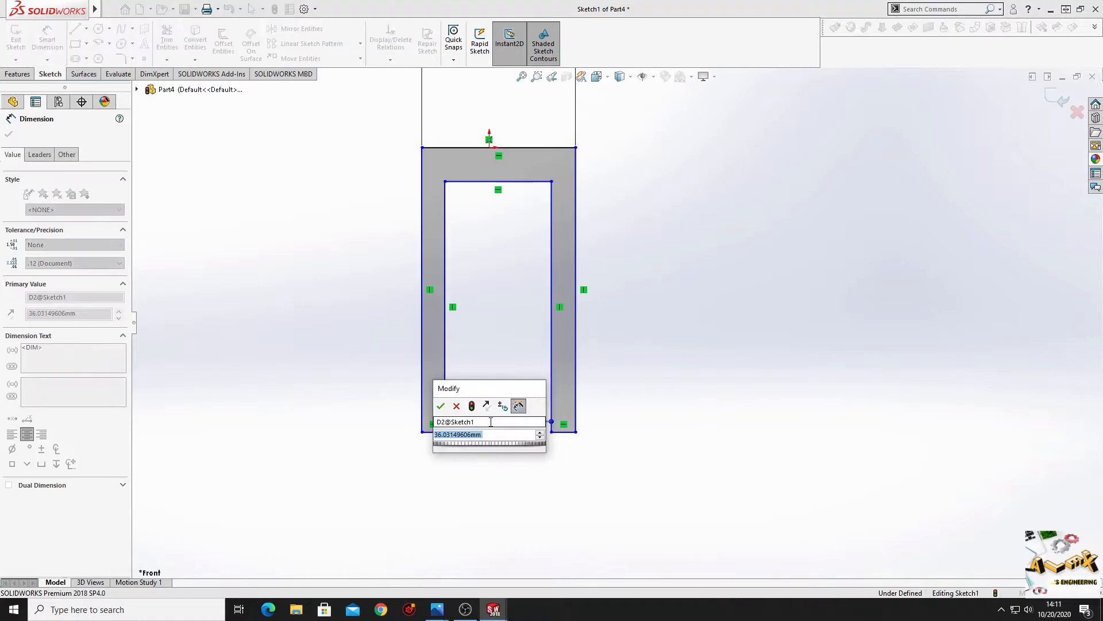
pyautogui.click(441, 407)
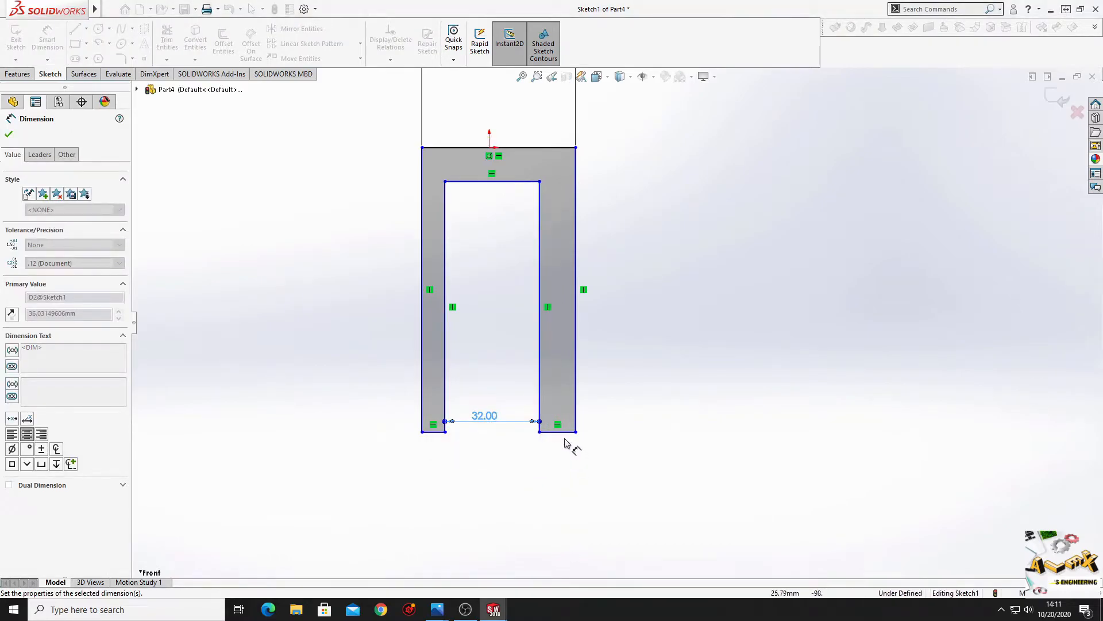
pyautogui.click(483, 415)
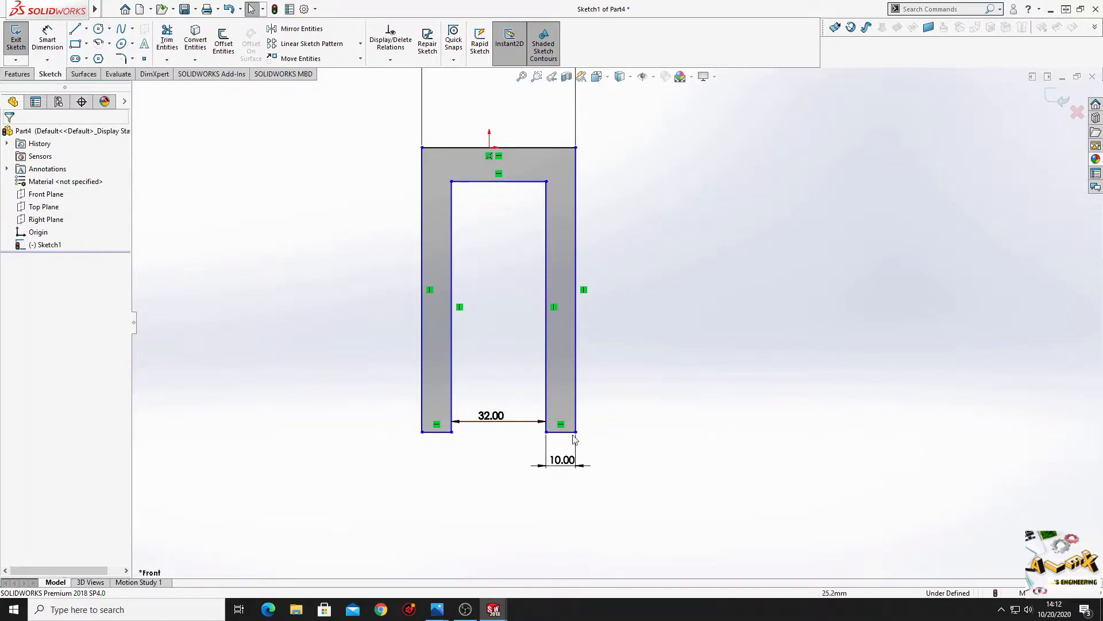
# Apply an Equal relation to the two vertical leg lines
pyautogui.click(575, 289)
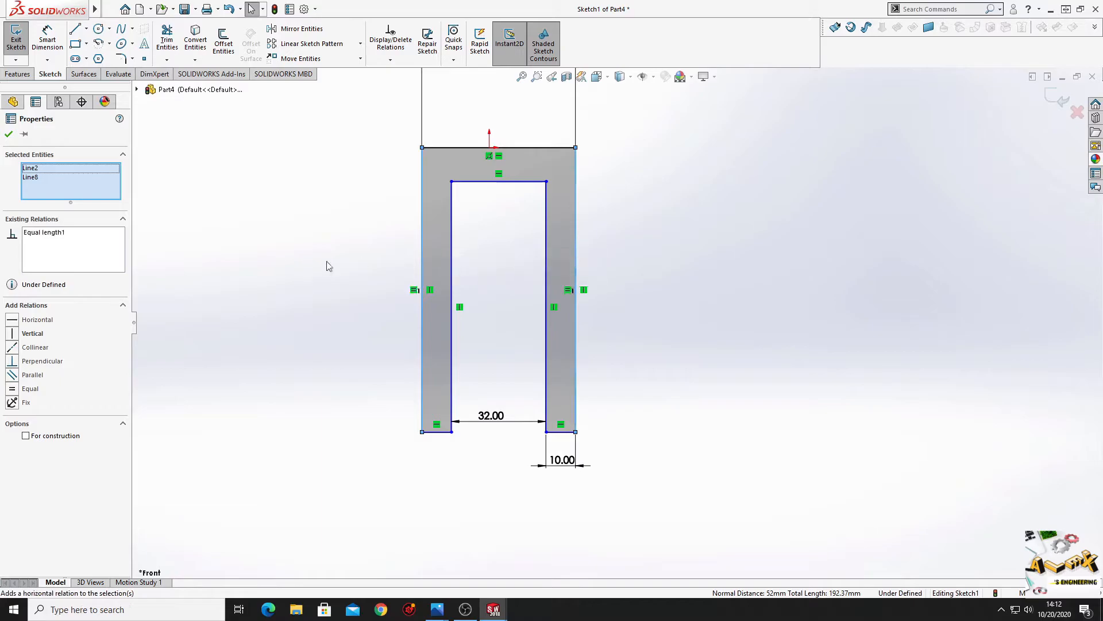
pyautogui.click(561, 430)
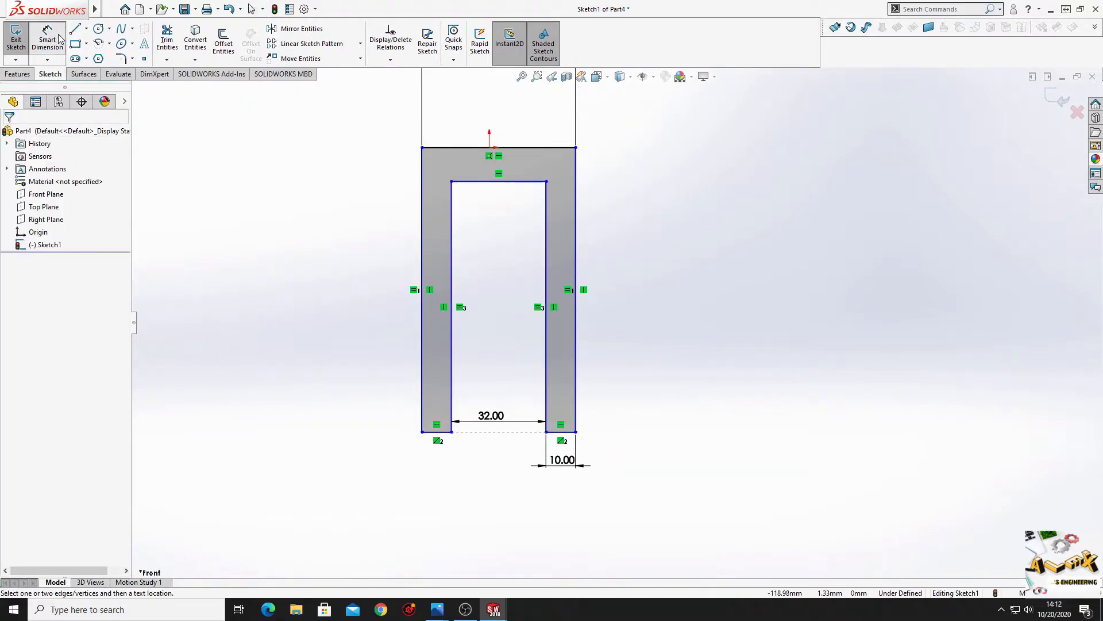
# Add the 115 mm overall height and 15 mm top thickness dimensions to fully define the sketch
pyautogui.click(575, 282)
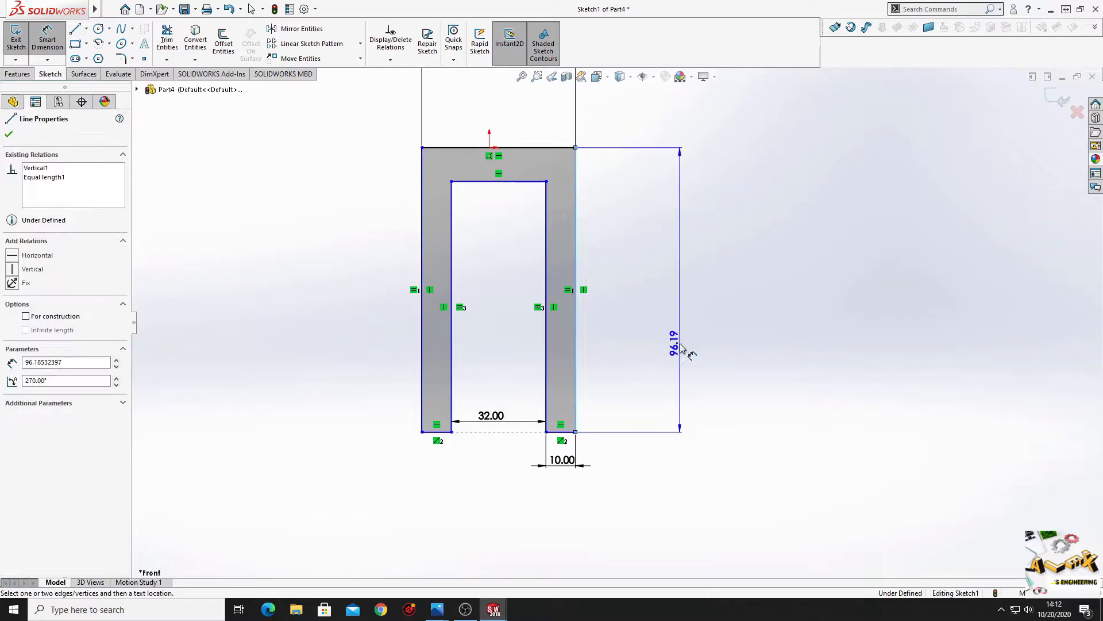
pyautogui.click(681, 352)
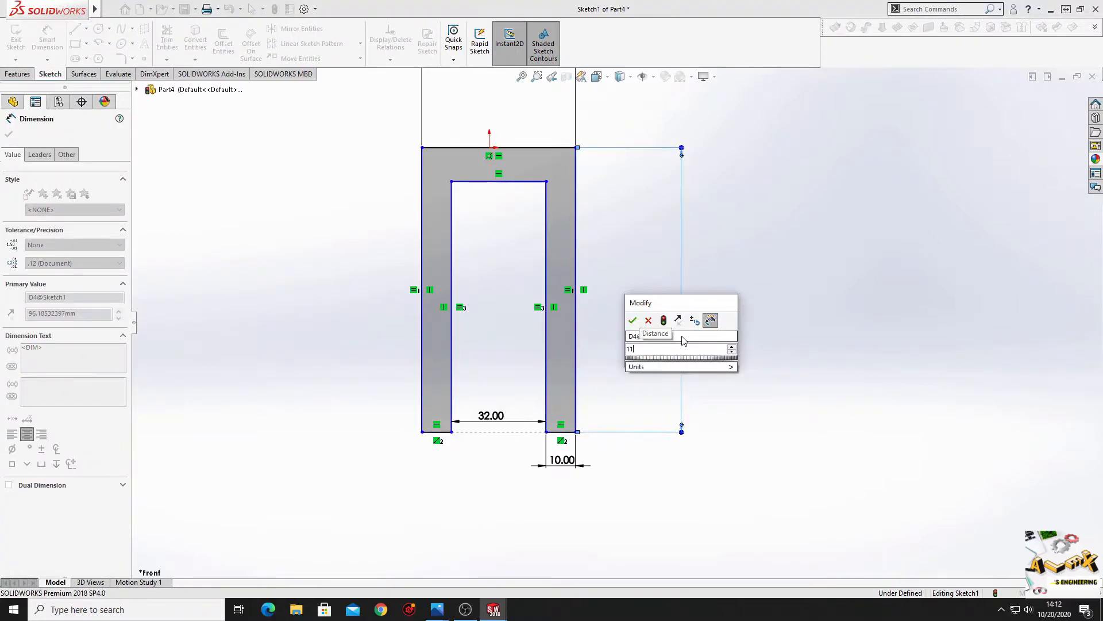
pyautogui.click(633, 321)
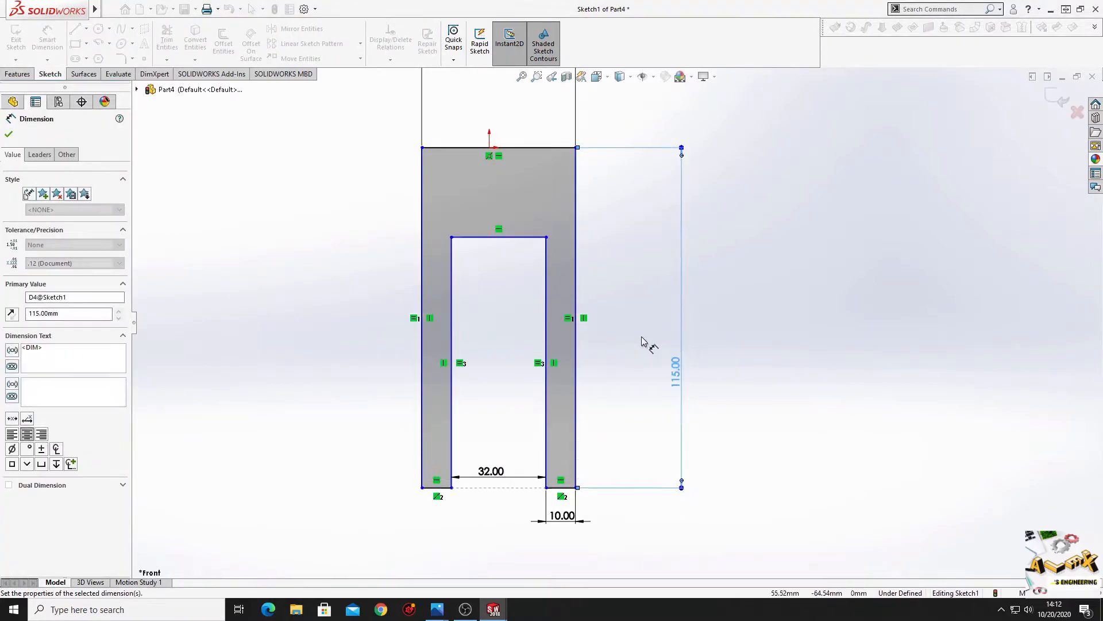
pyautogui.click(499, 148)
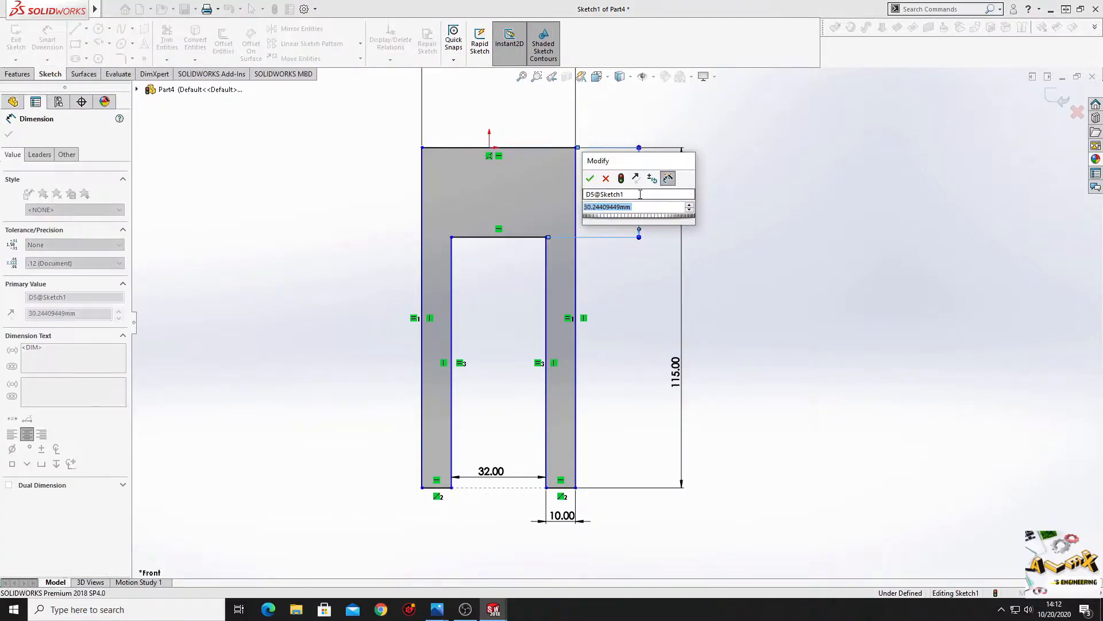
pyautogui.click(589, 179)
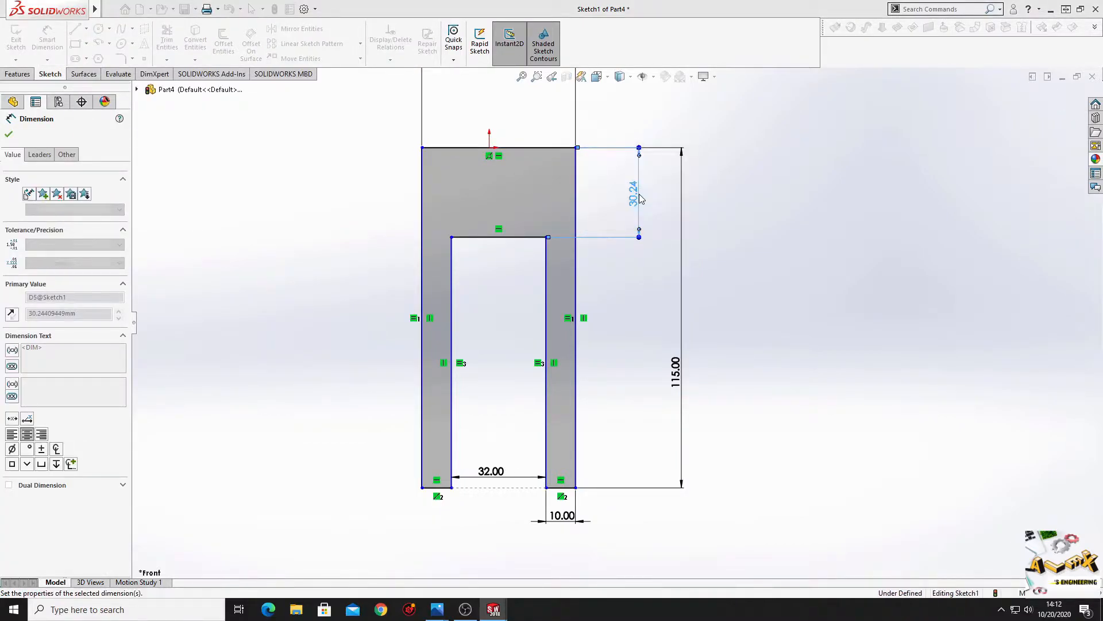
pyautogui.rightClick(639, 199)
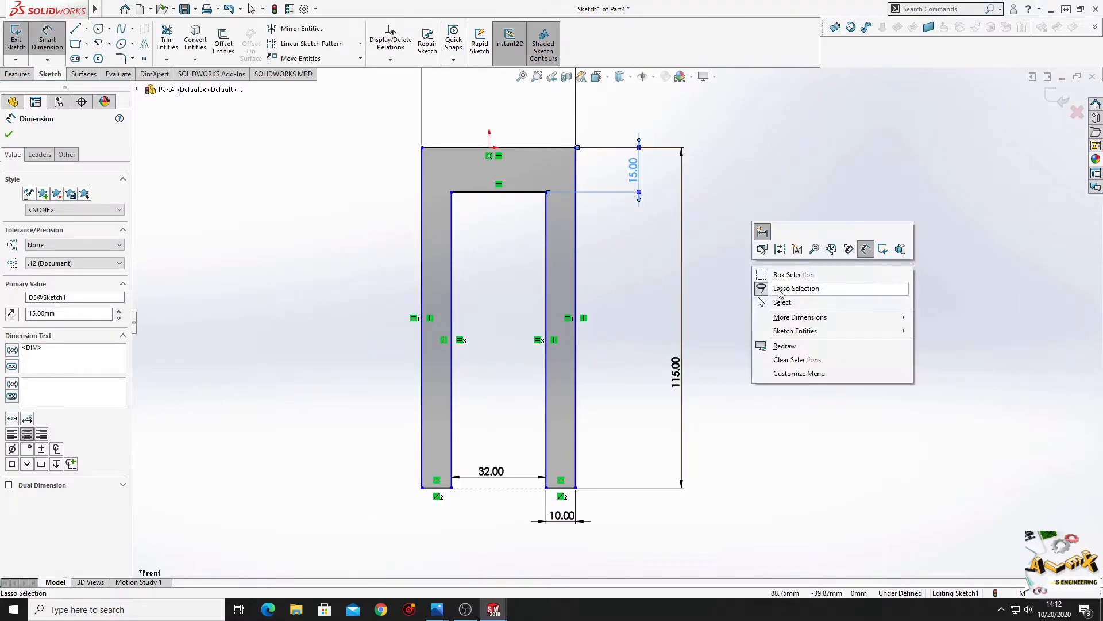
pyautogui.click(497, 148)
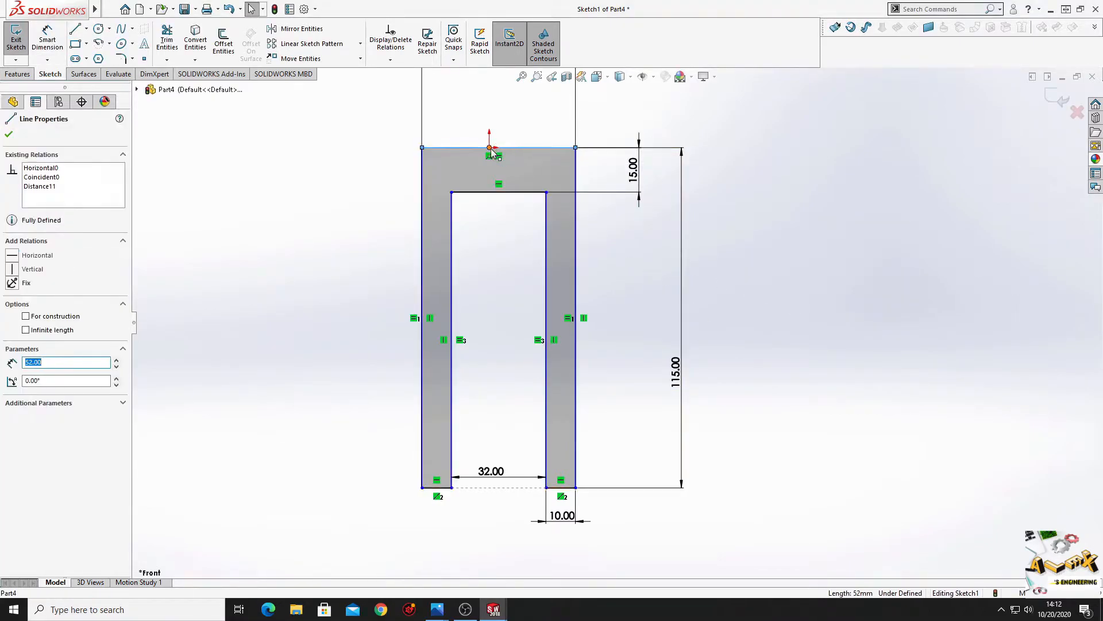
pyautogui.click(489, 148)
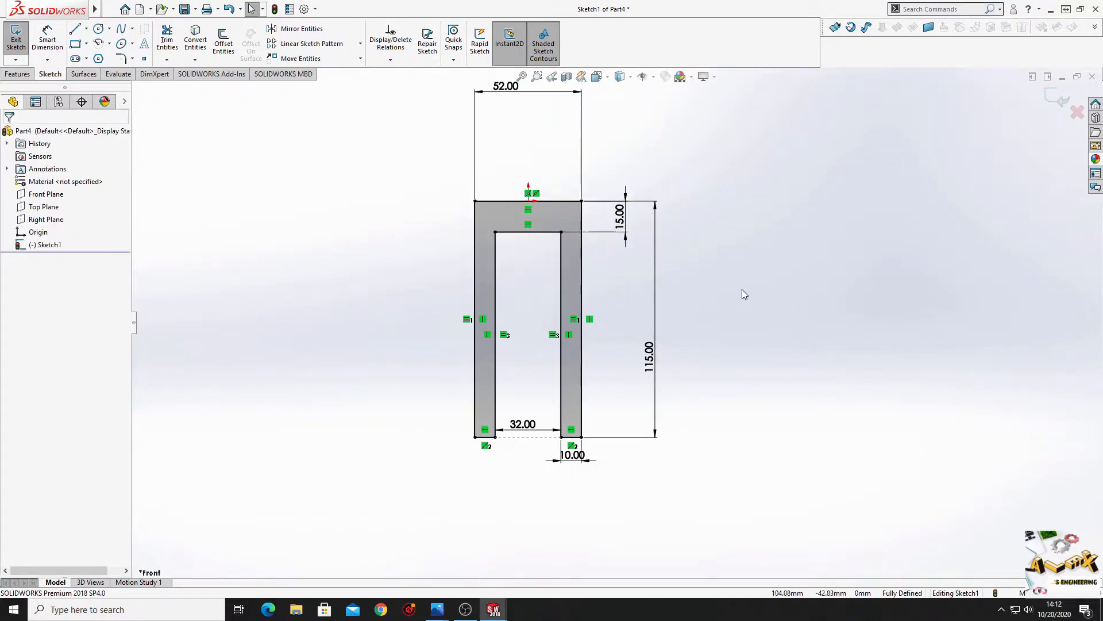
pyautogui.click(18, 74)
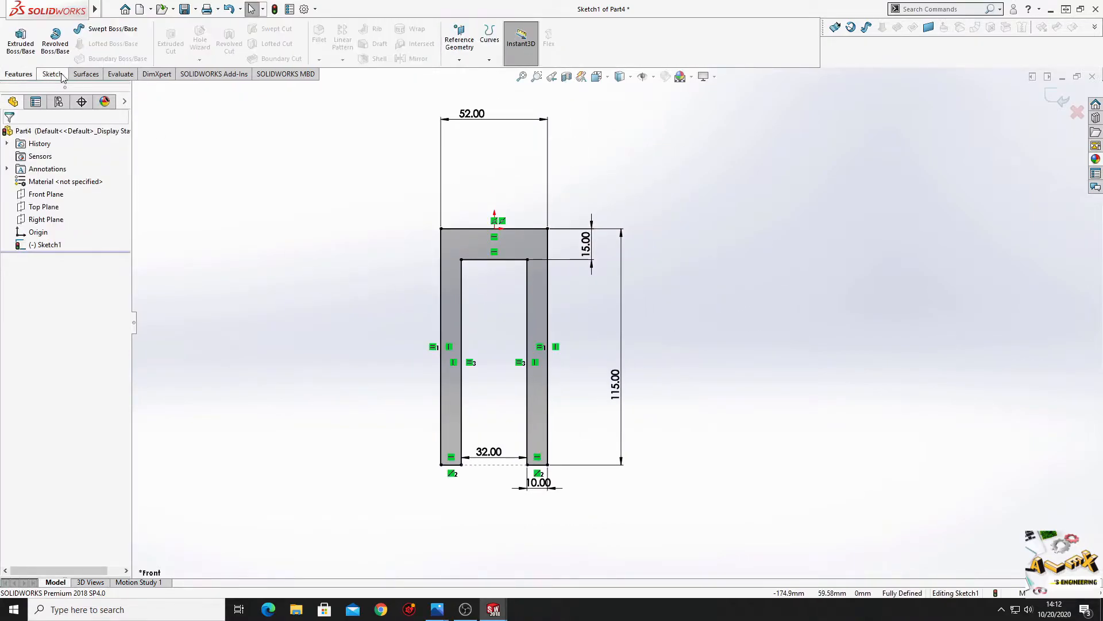
# Extrude the clevis profile 60 mm with the Mid Plane end condition
pyautogui.click(19, 40)
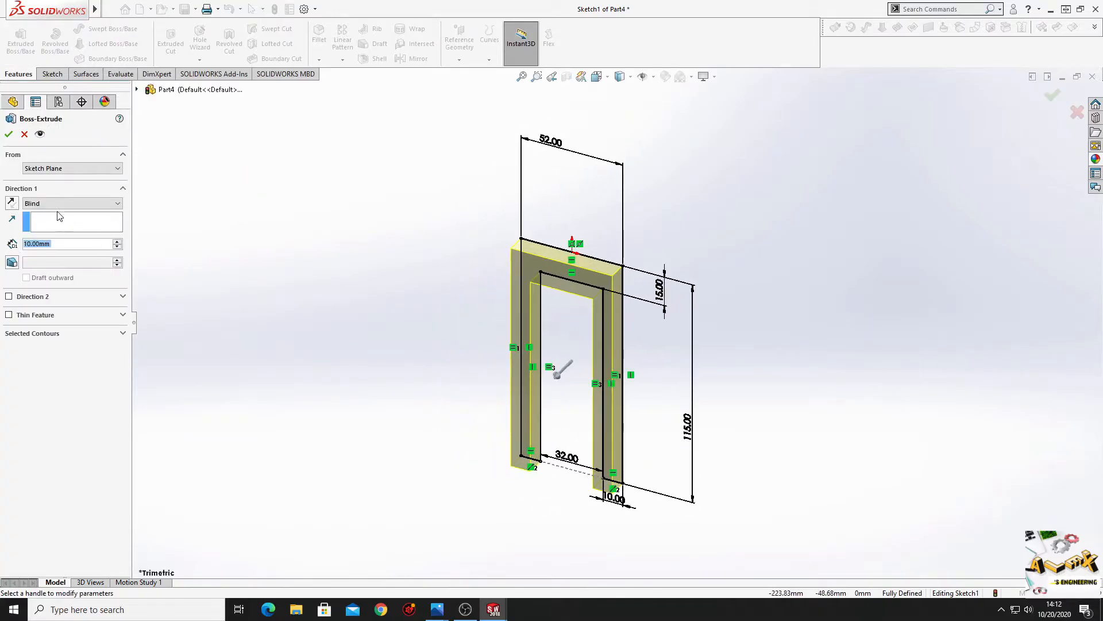
pyautogui.click(70, 203)
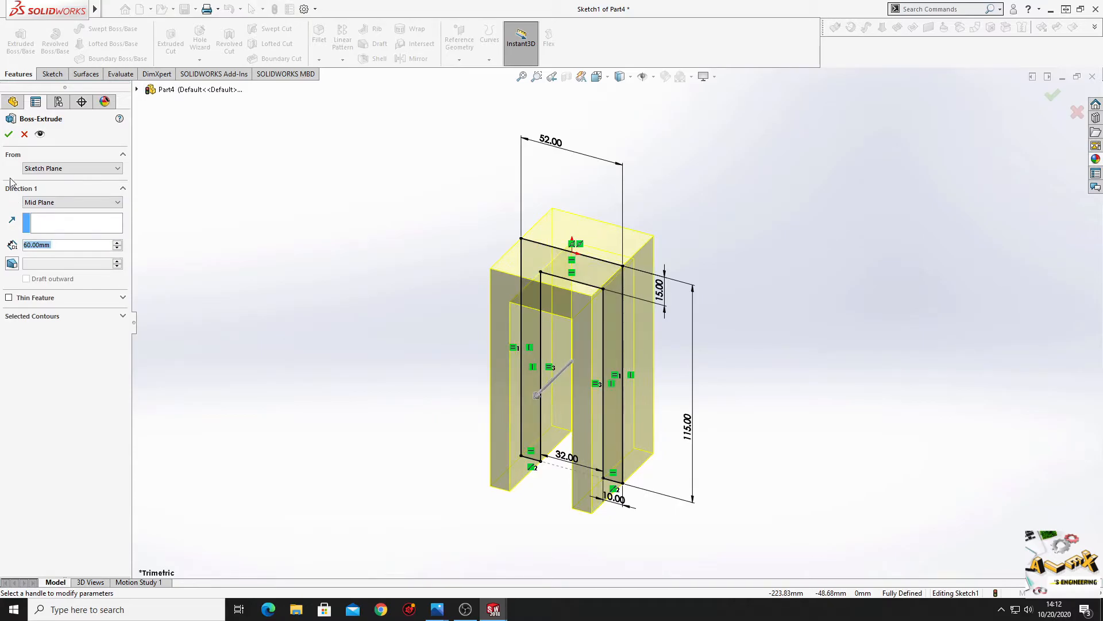
pyautogui.click(7, 134)
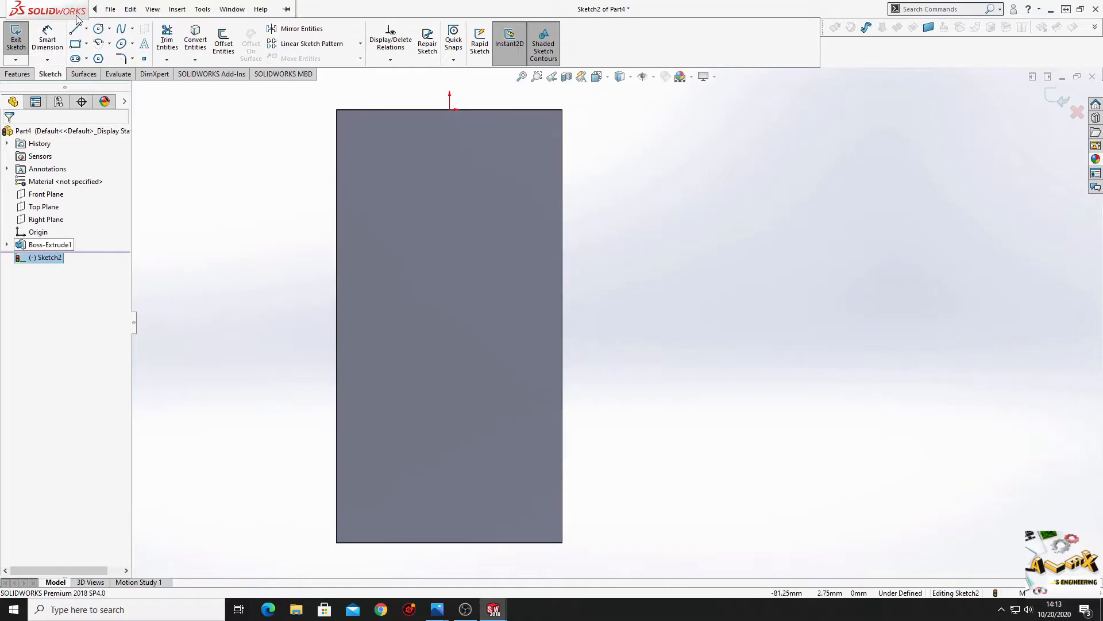
# Draw a vertical centerline ending 80 mm below the top, with a circle at its end
pyautogui.click(74, 28)
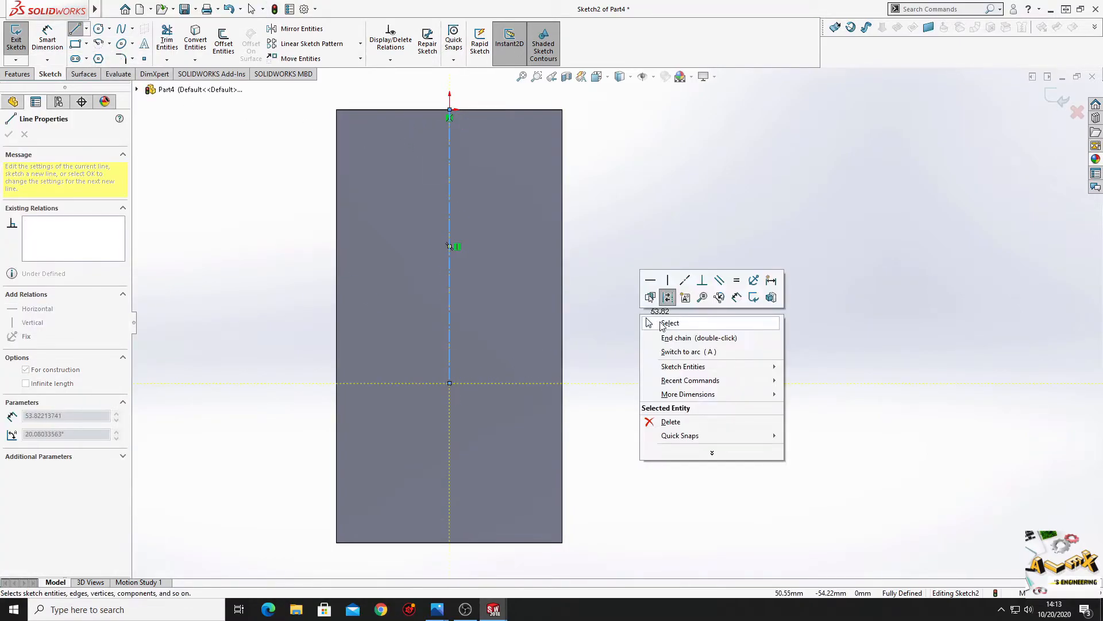
pyautogui.click(669, 323)
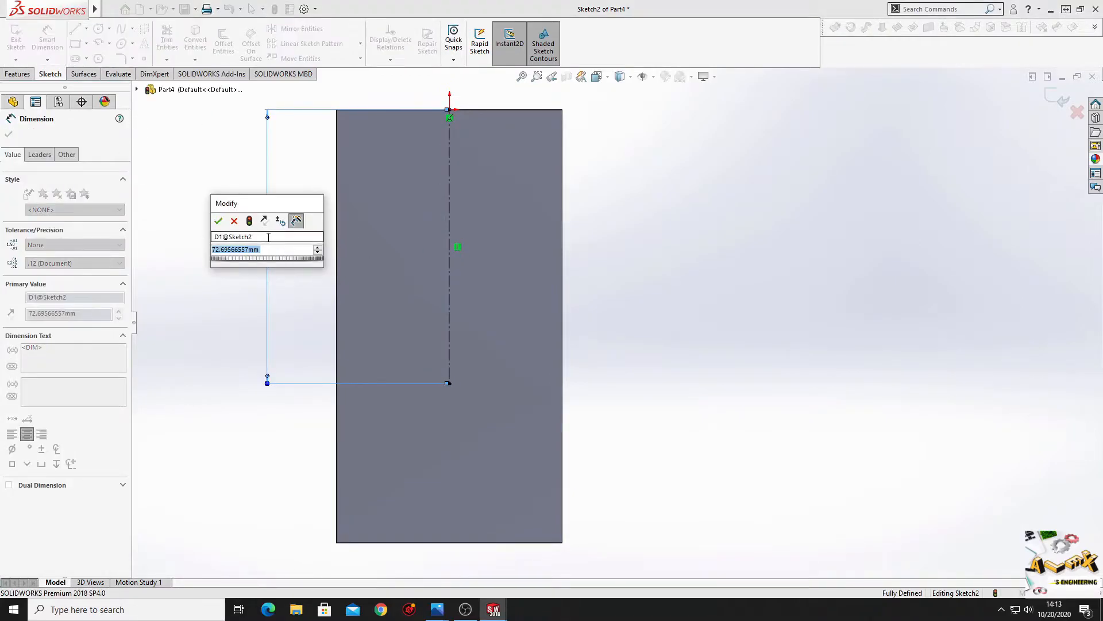
pyautogui.click(219, 221)
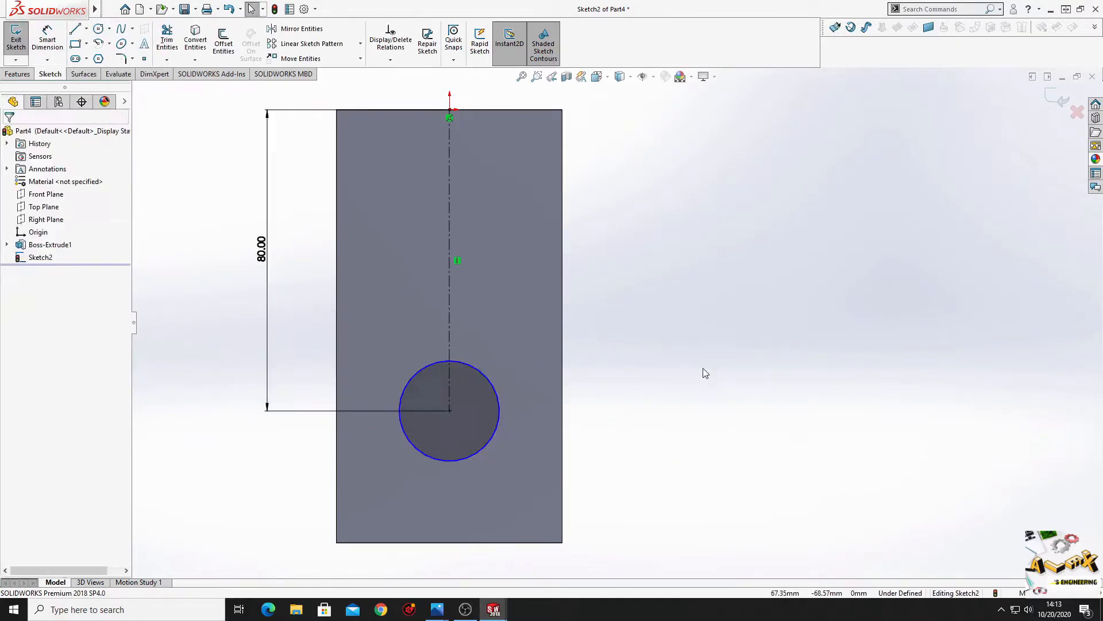
pyautogui.click(450, 410)
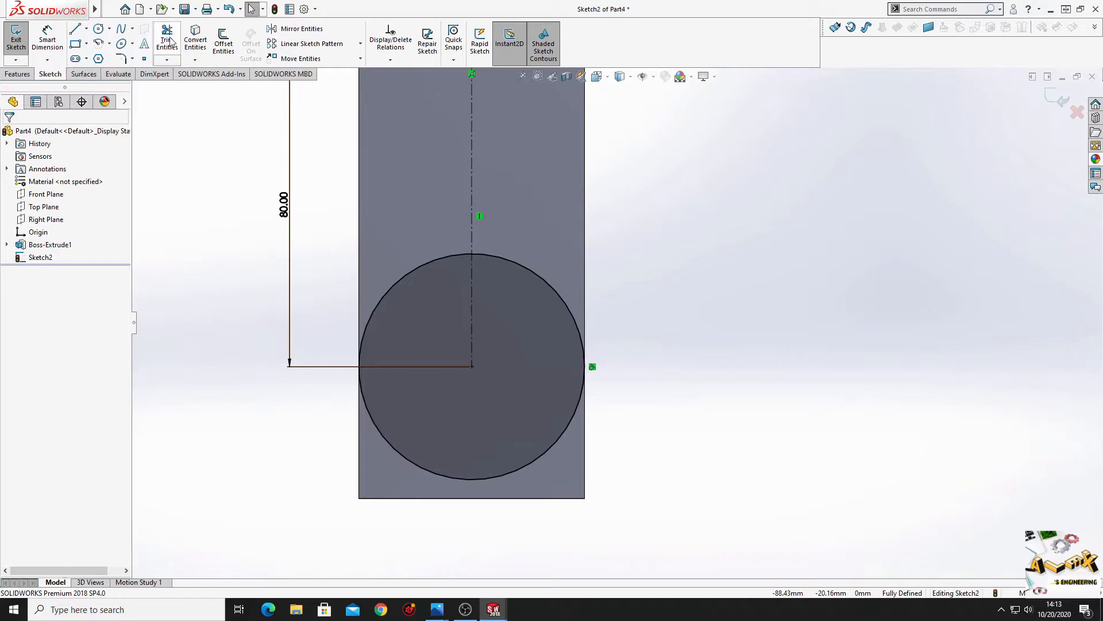
# Draw the side and bottom lines below the face and make the right line vertical
pyautogui.click(167, 38)
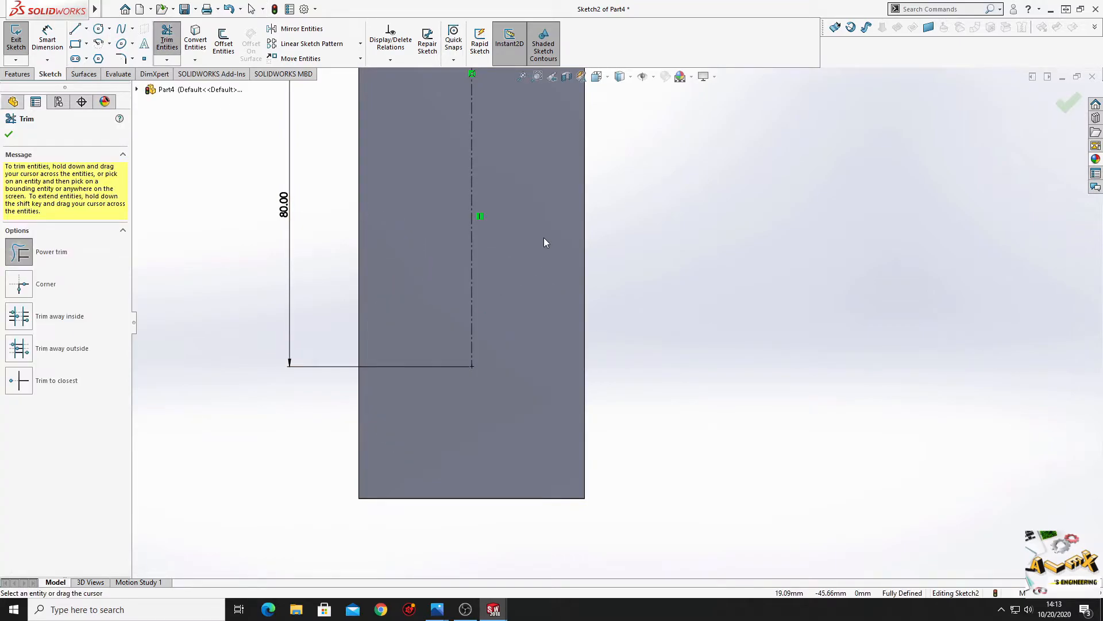
pyautogui.click(8, 134)
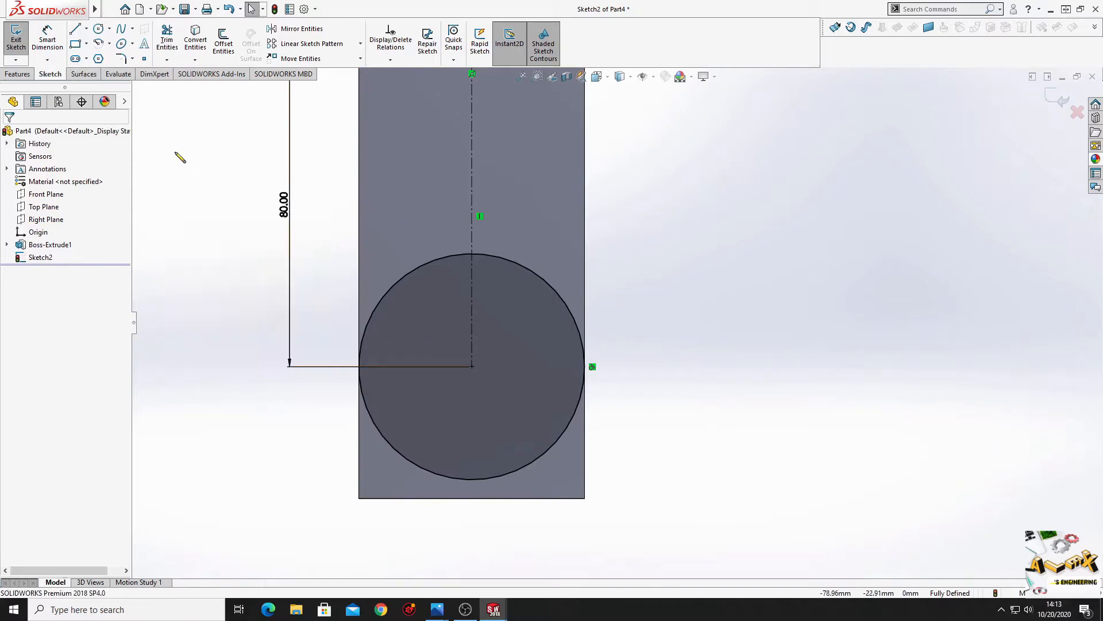
pyautogui.click(74, 29)
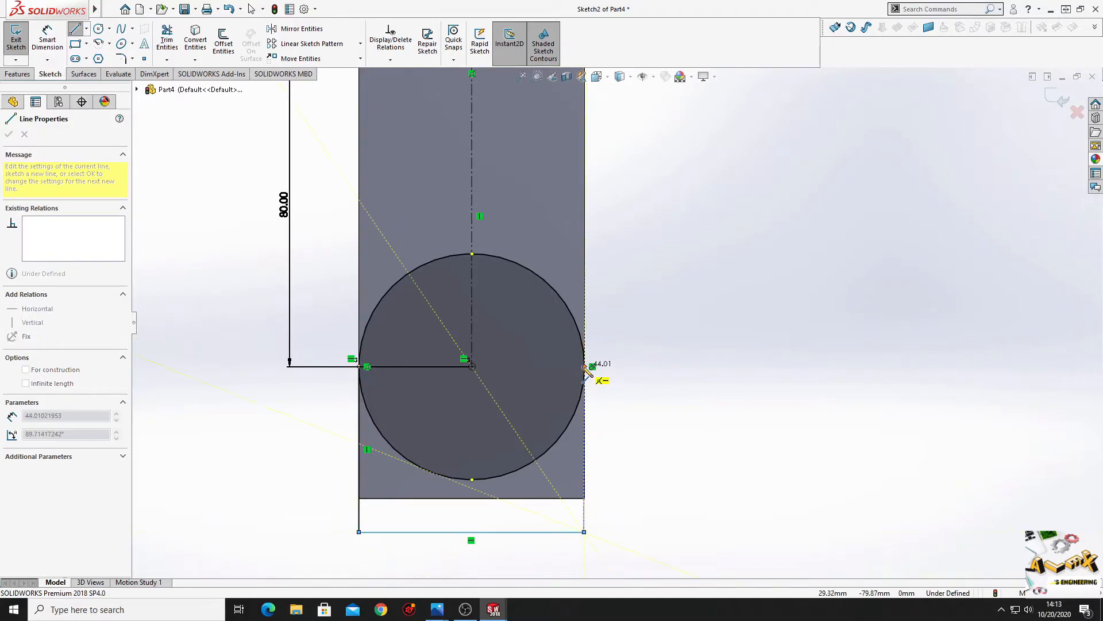
pyautogui.click(8, 134)
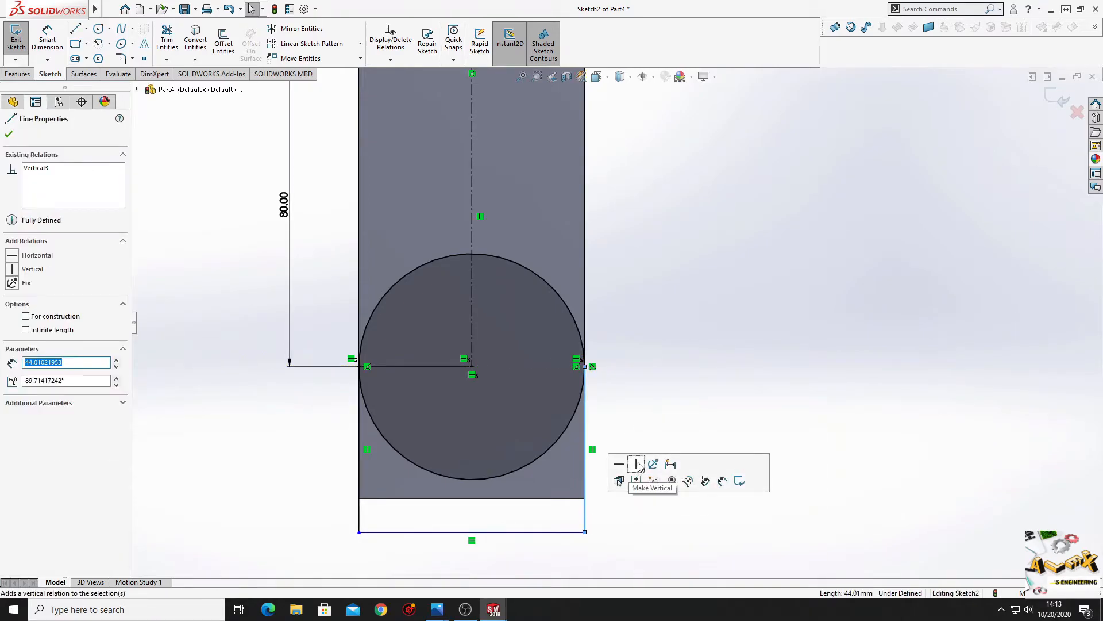
pyautogui.click(7, 135)
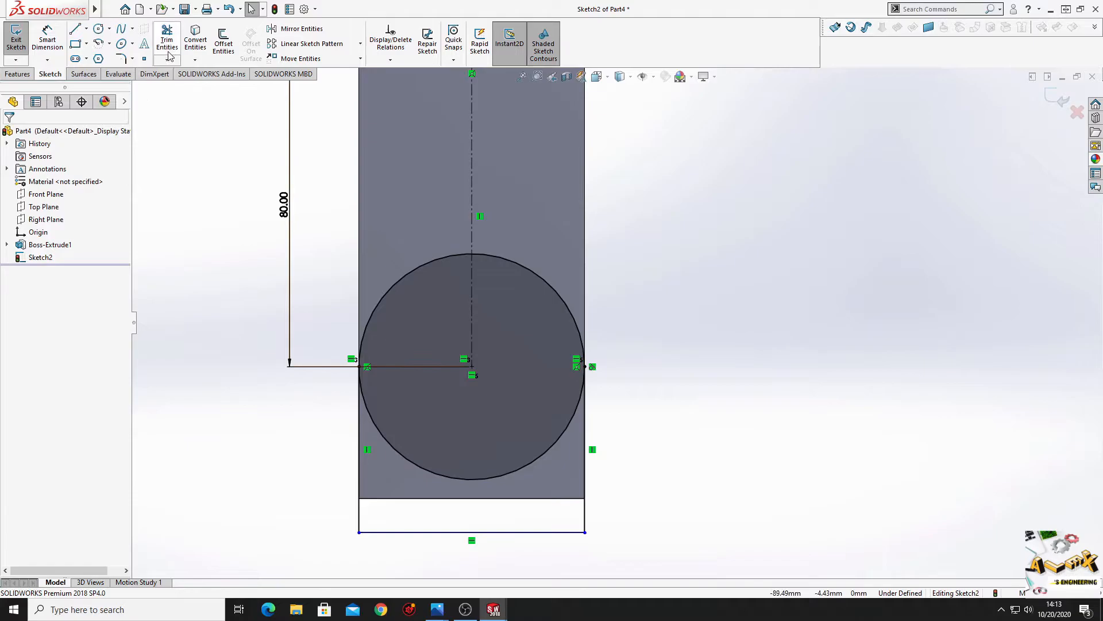
pyautogui.click(167, 38)
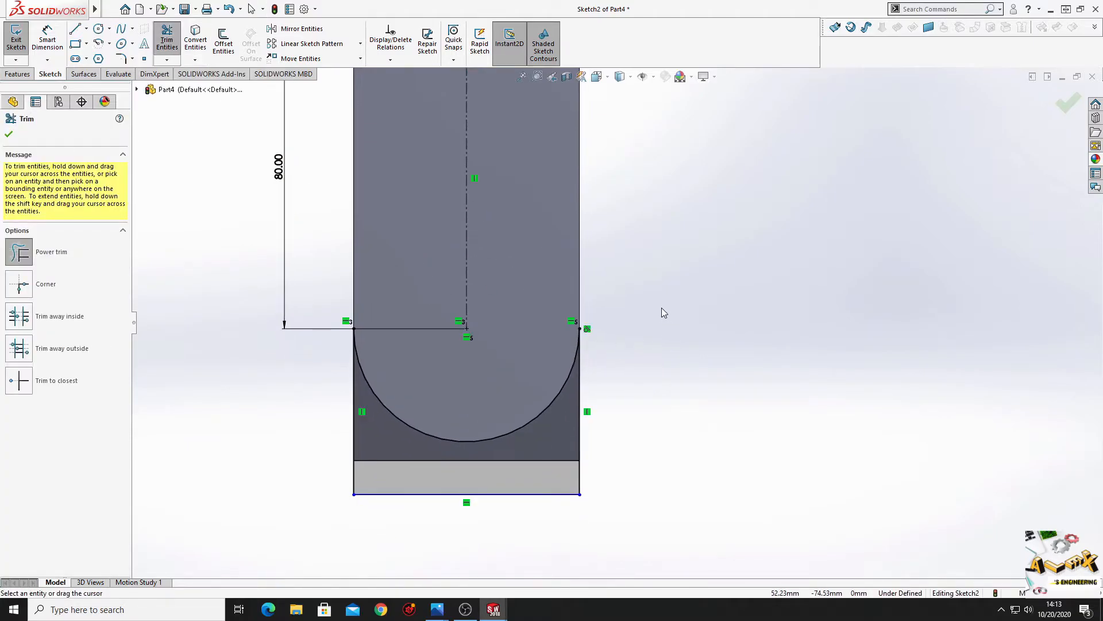
# Trim away the upper arc and add two vertically aligned small circles on the centerline
pyautogui.click(8, 134)
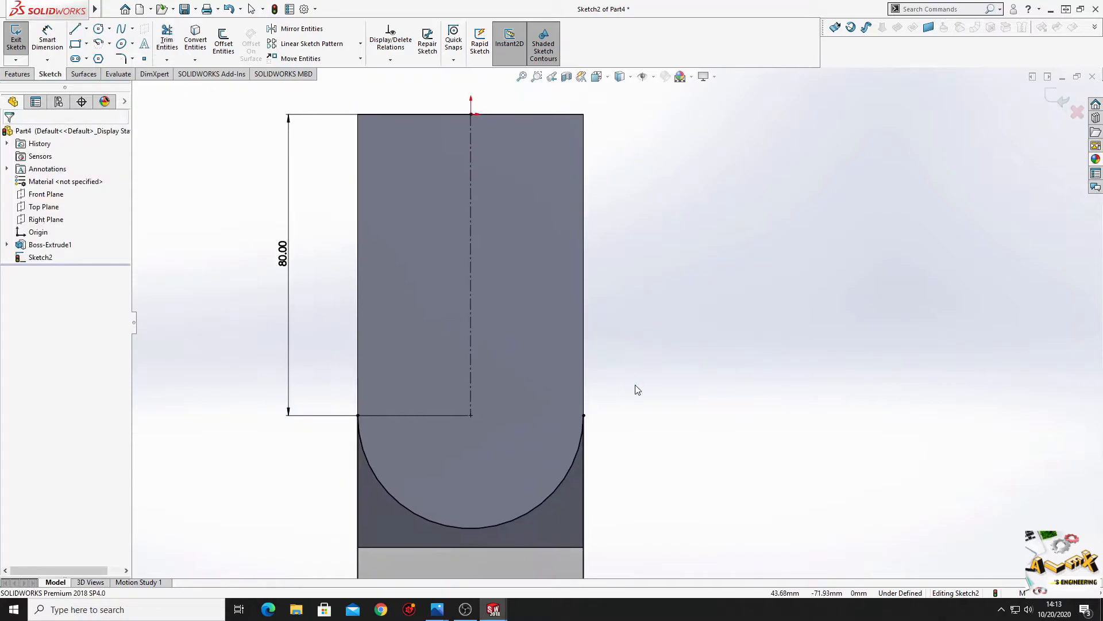
pyautogui.click(97, 28)
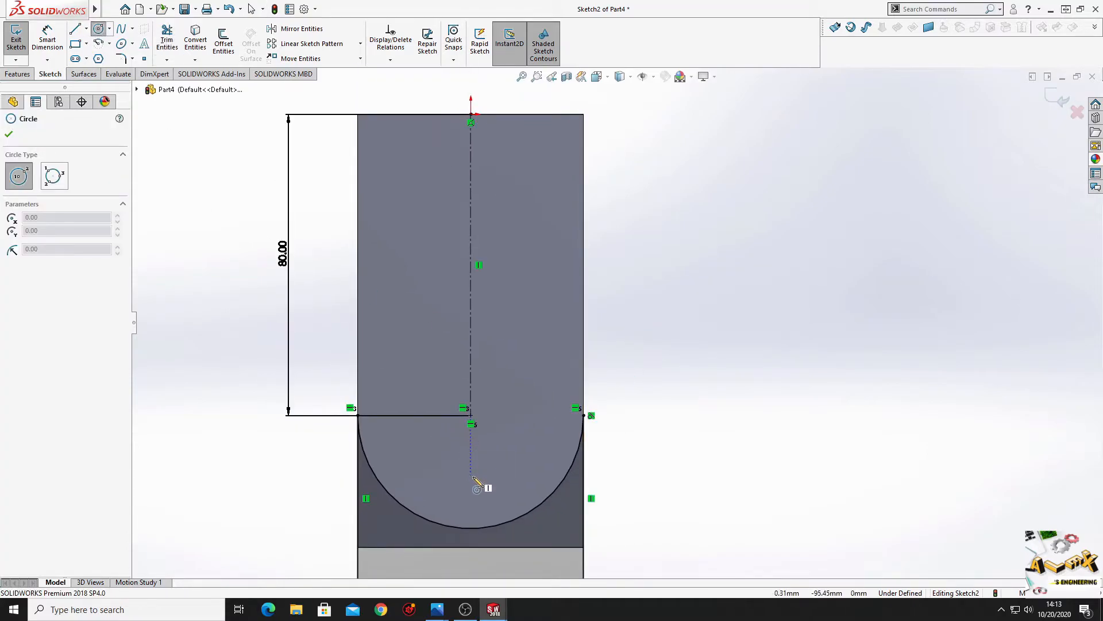
pyautogui.click(471, 477)
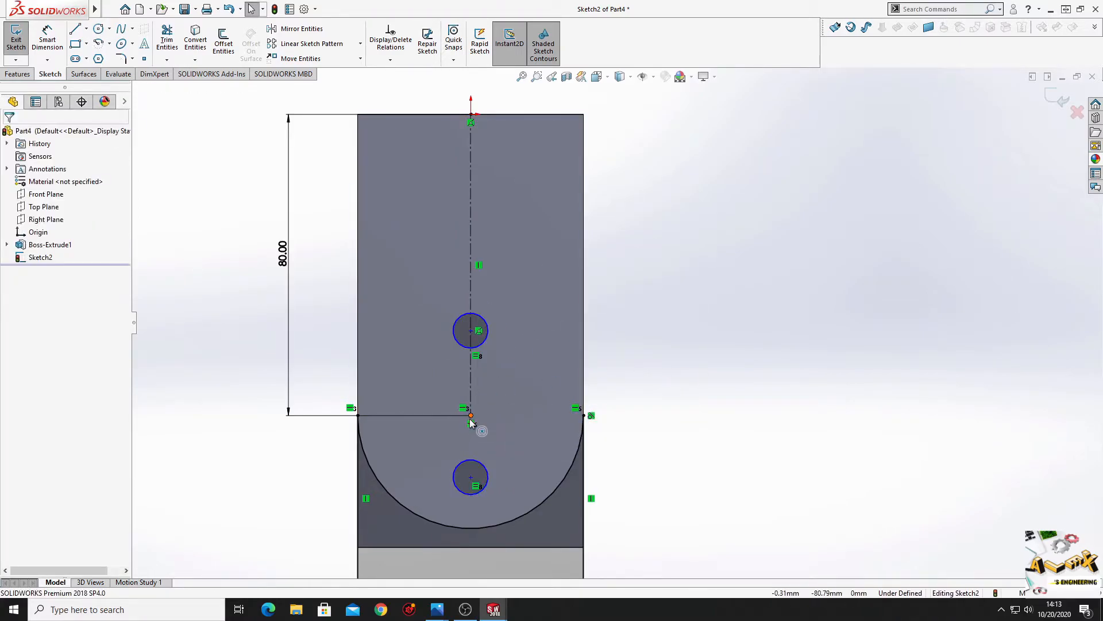
pyautogui.click(471, 477)
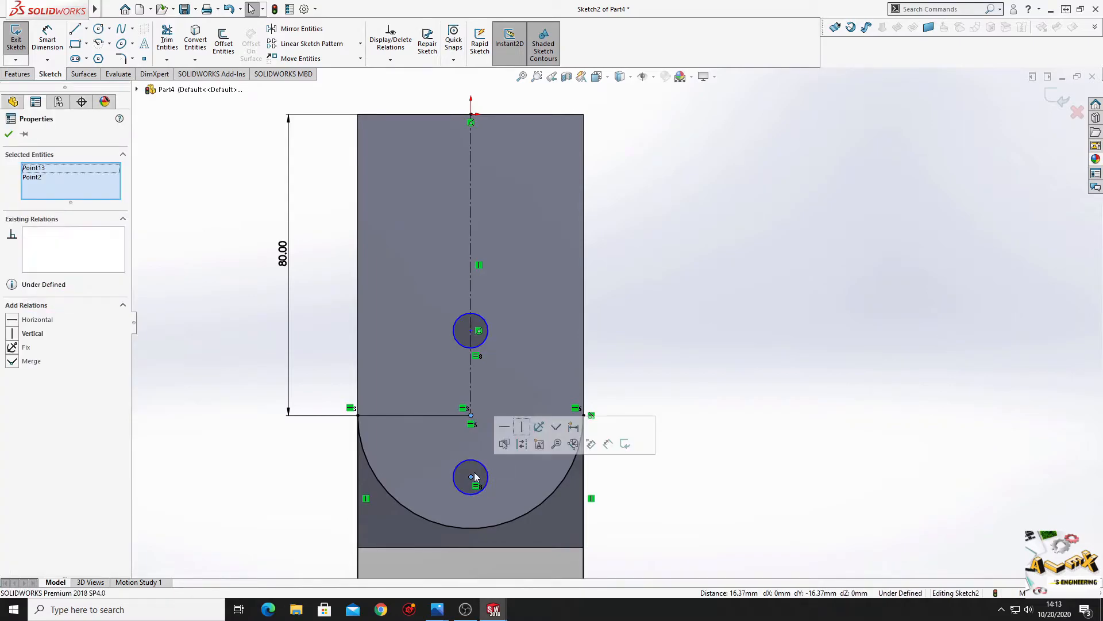
pyautogui.click(471, 330)
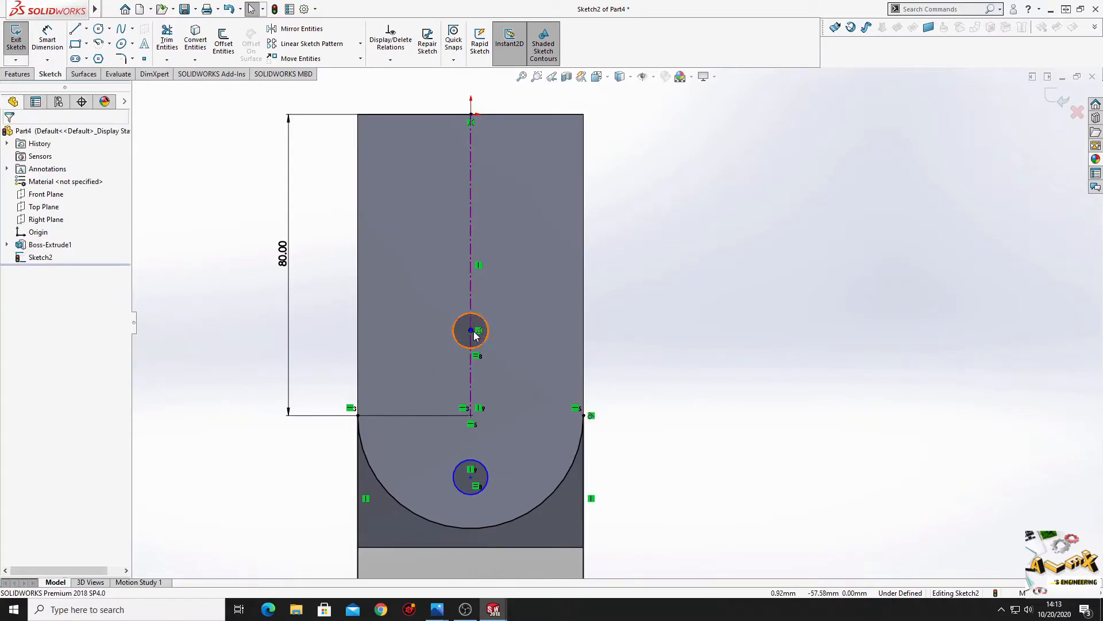
pyautogui.click(471, 330)
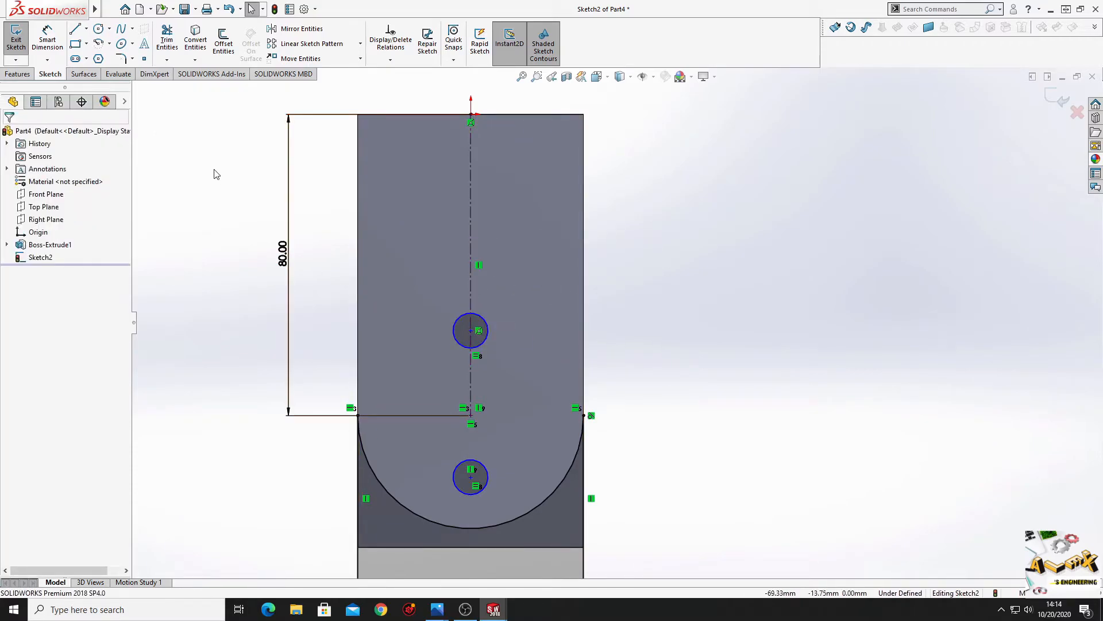
# Dimension the holes: 10 mm diameter, 32 mm spacing, 94 mm from the top edge
pyautogui.click(47, 38)
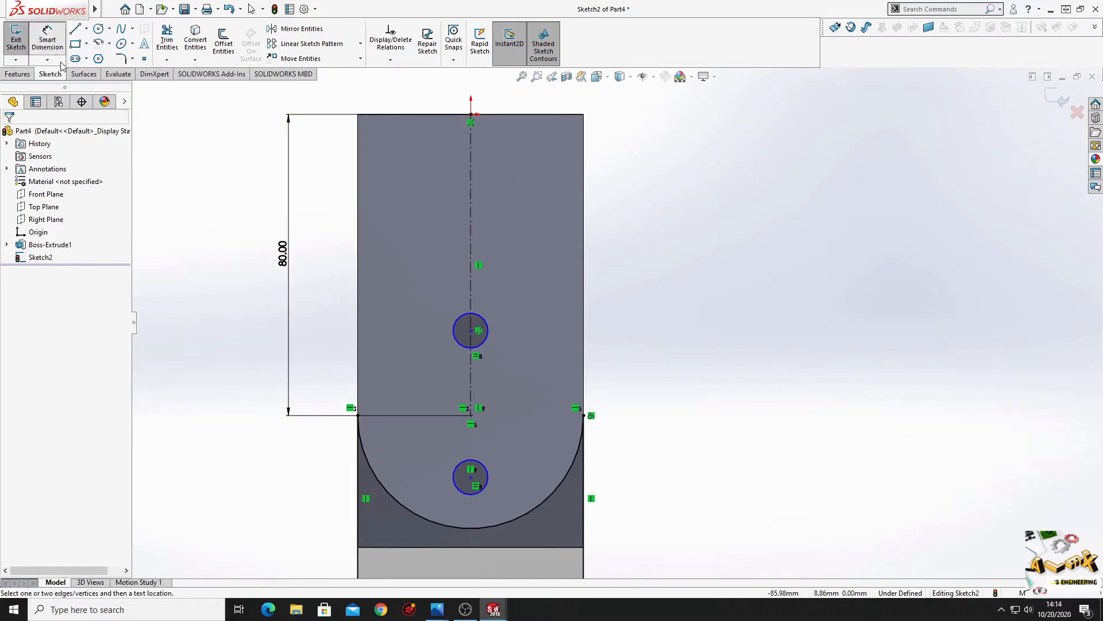
pyautogui.click(470, 329)
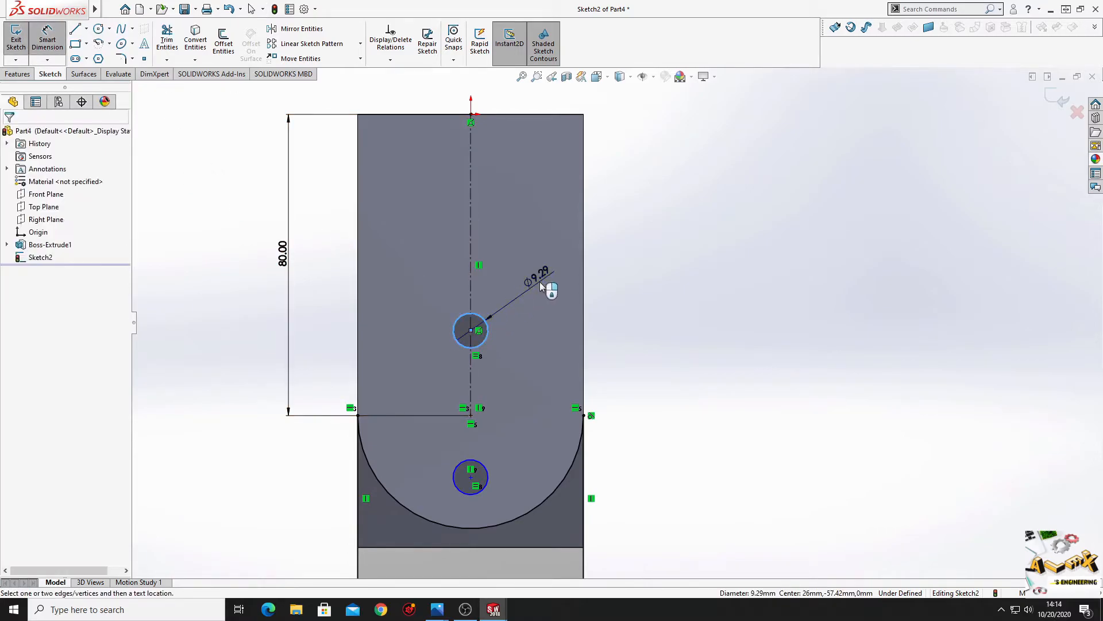
pyautogui.click(548, 282)
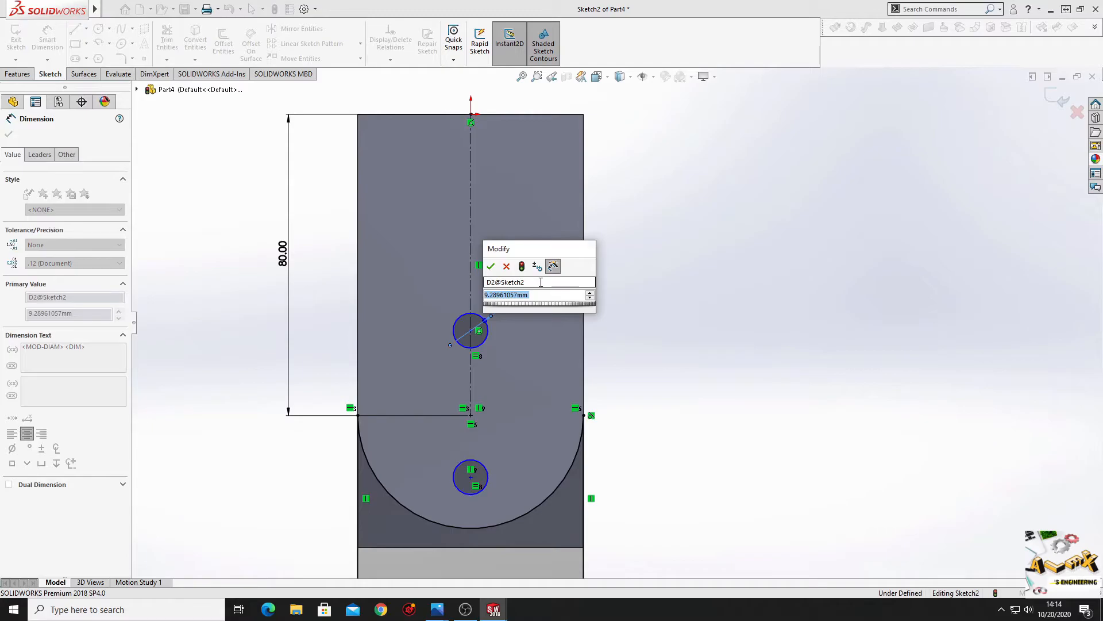
pyautogui.click(491, 266)
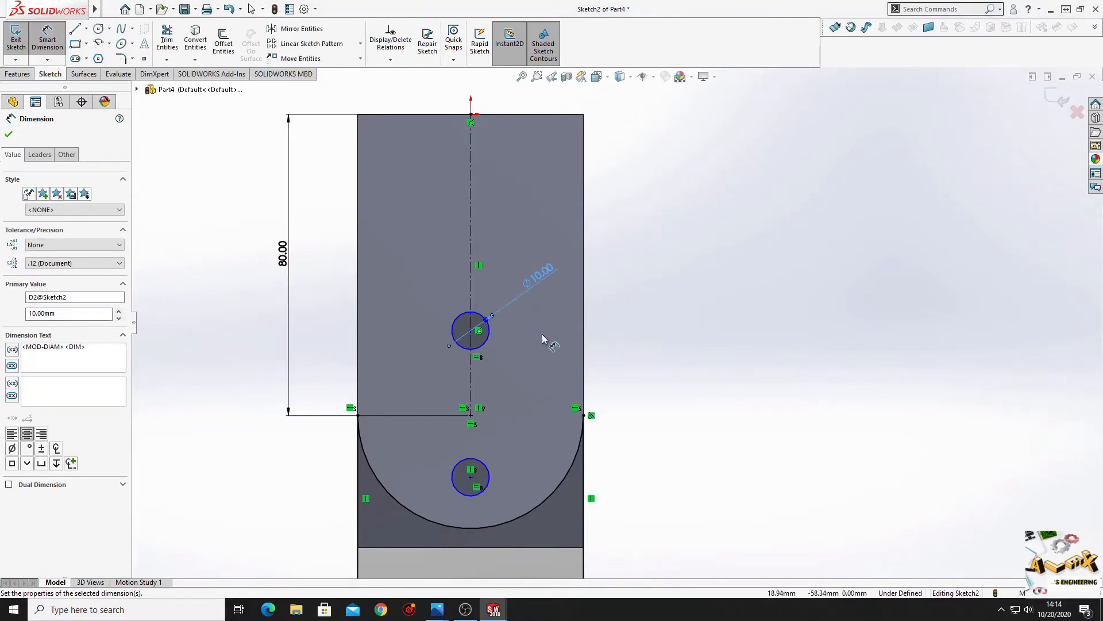
pyautogui.click(470, 477)
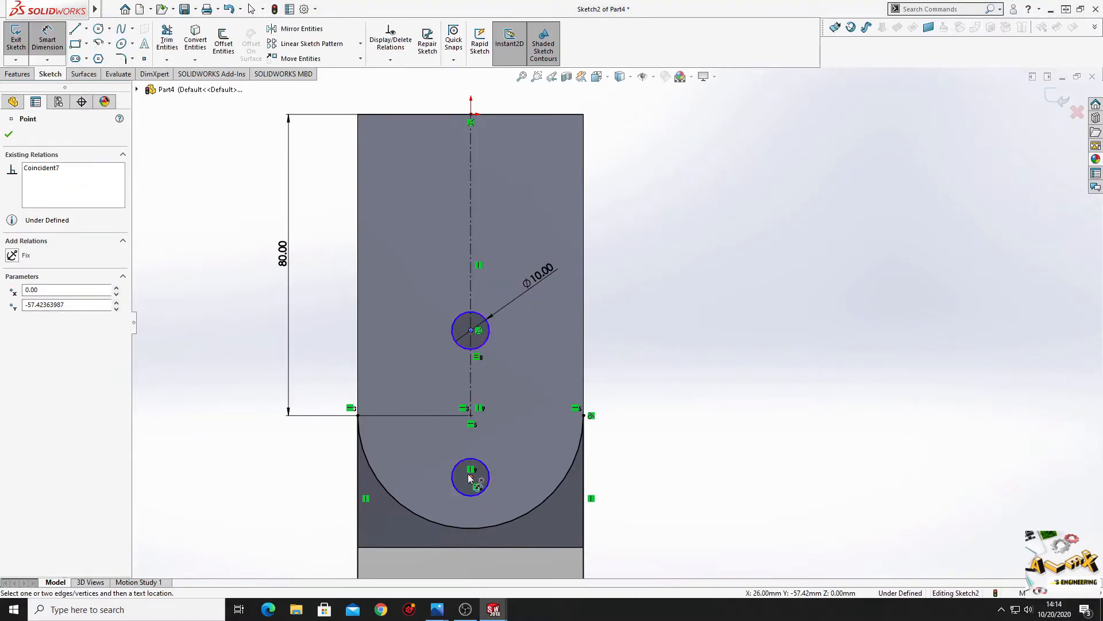
pyautogui.click(530, 335)
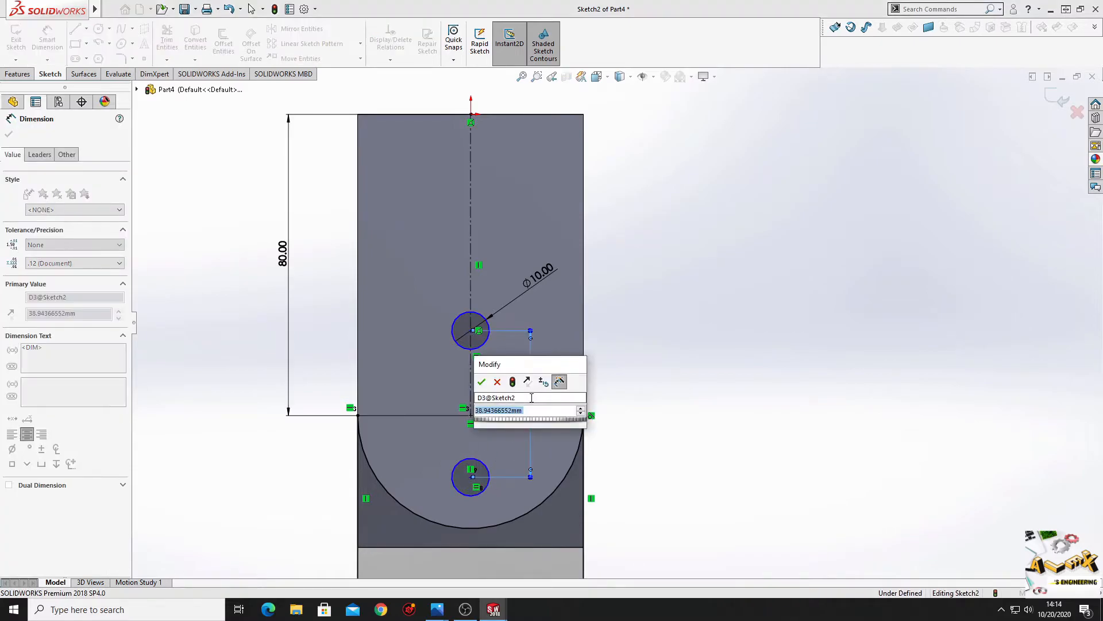
pyautogui.click(482, 382)
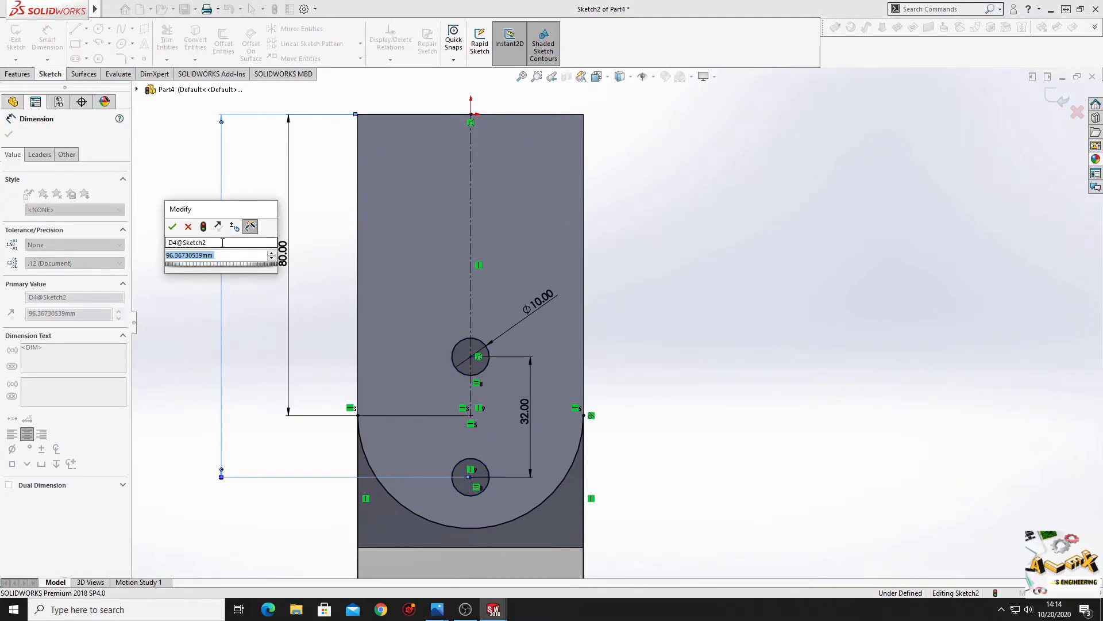
pyautogui.click(173, 226)
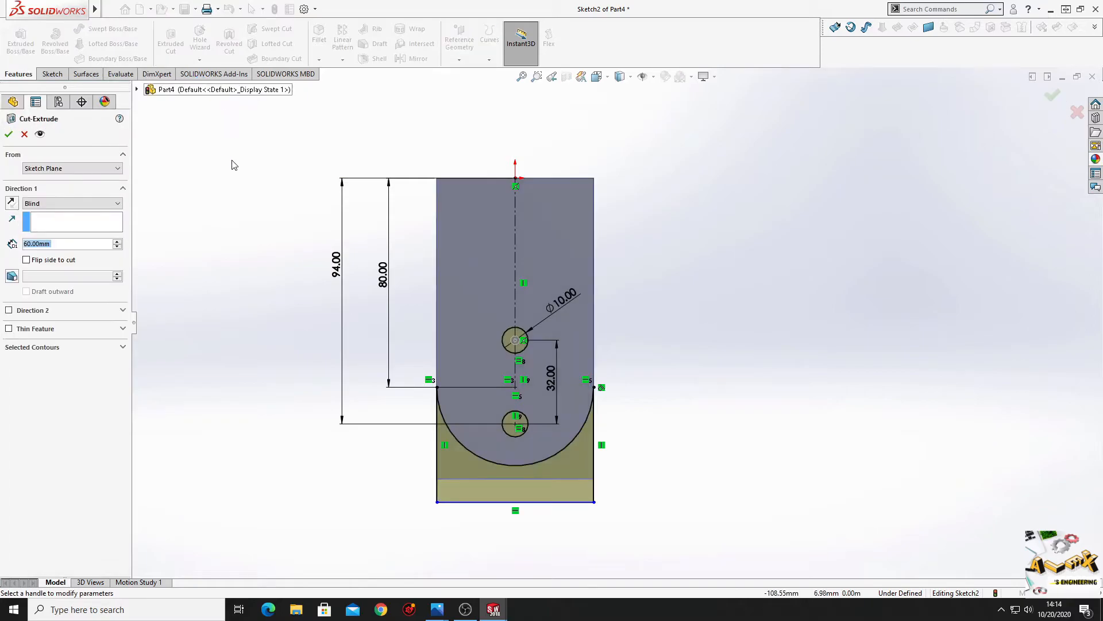
# Apply the extruded cut with the Through All end condition and select the side plane
pyautogui.click(71, 203)
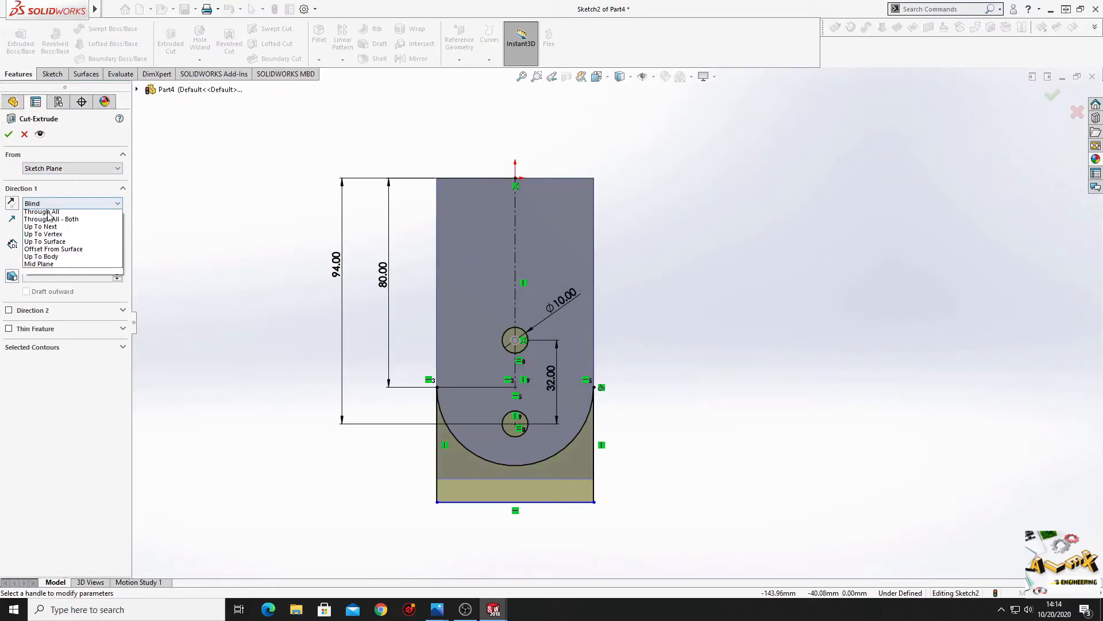
pyautogui.click(9, 135)
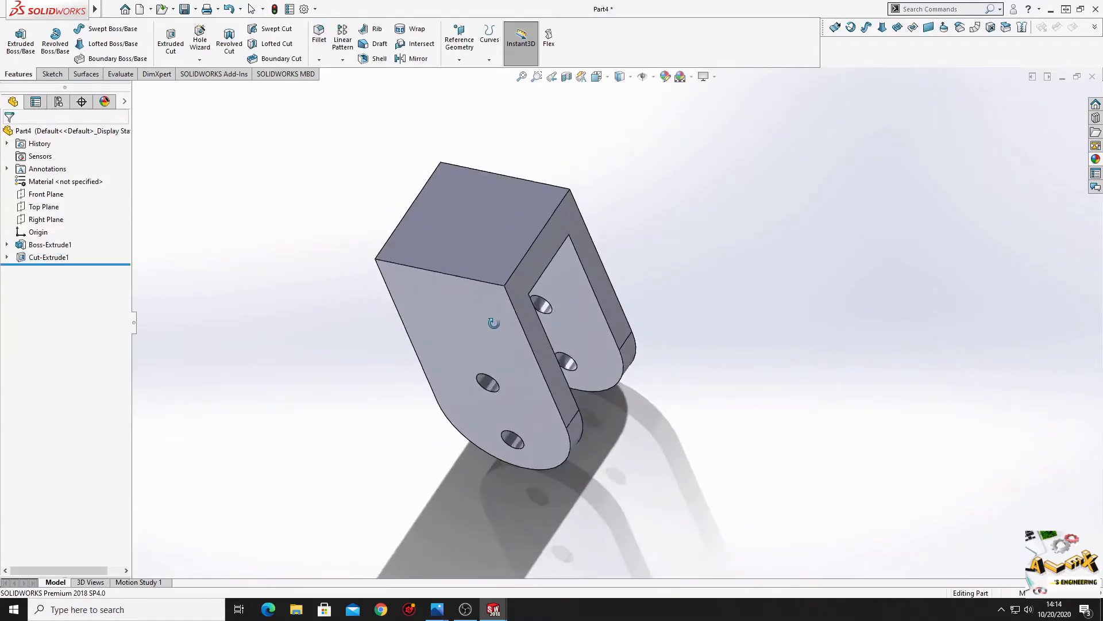
pyautogui.click(47, 219)
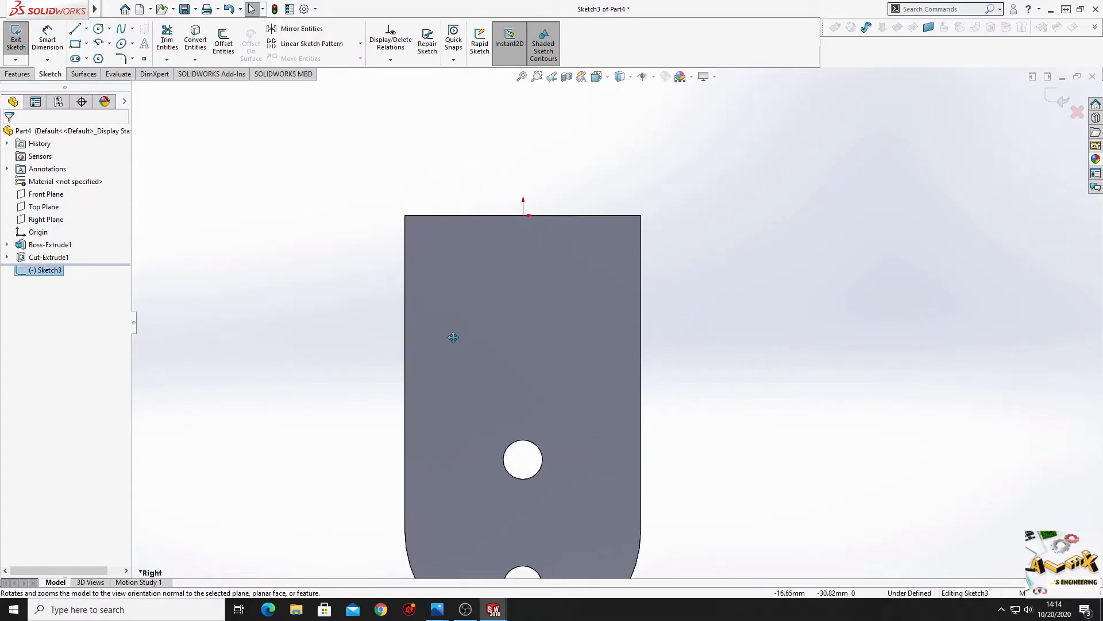
# Draw the closed stepped shaft profile above the block top on the Right Plane
pyautogui.scroll(-3)
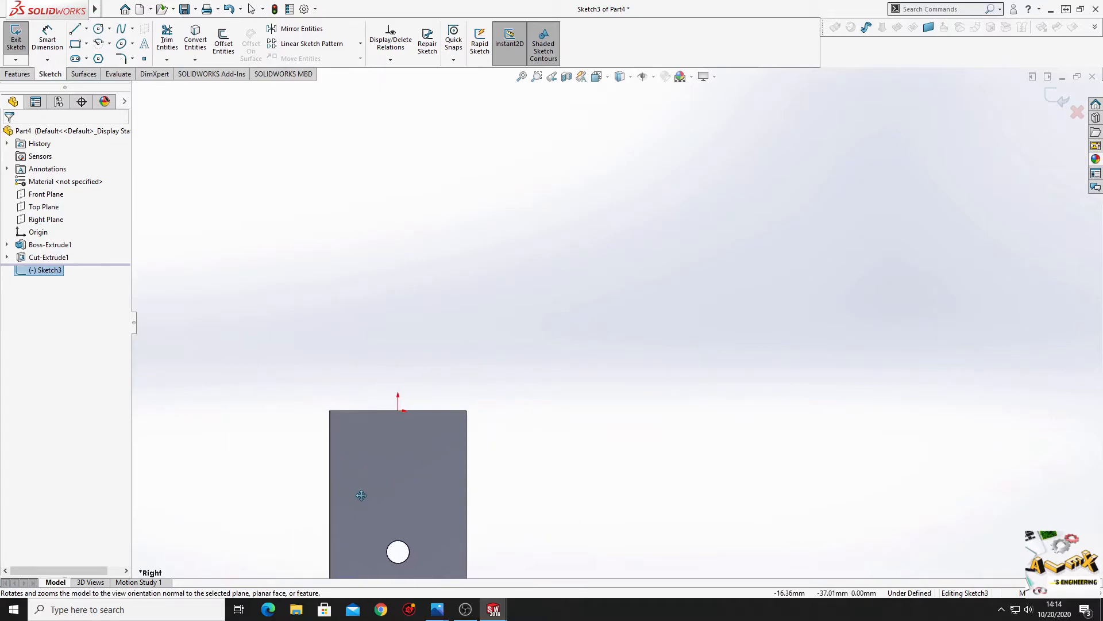
pyautogui.click(75, 28)
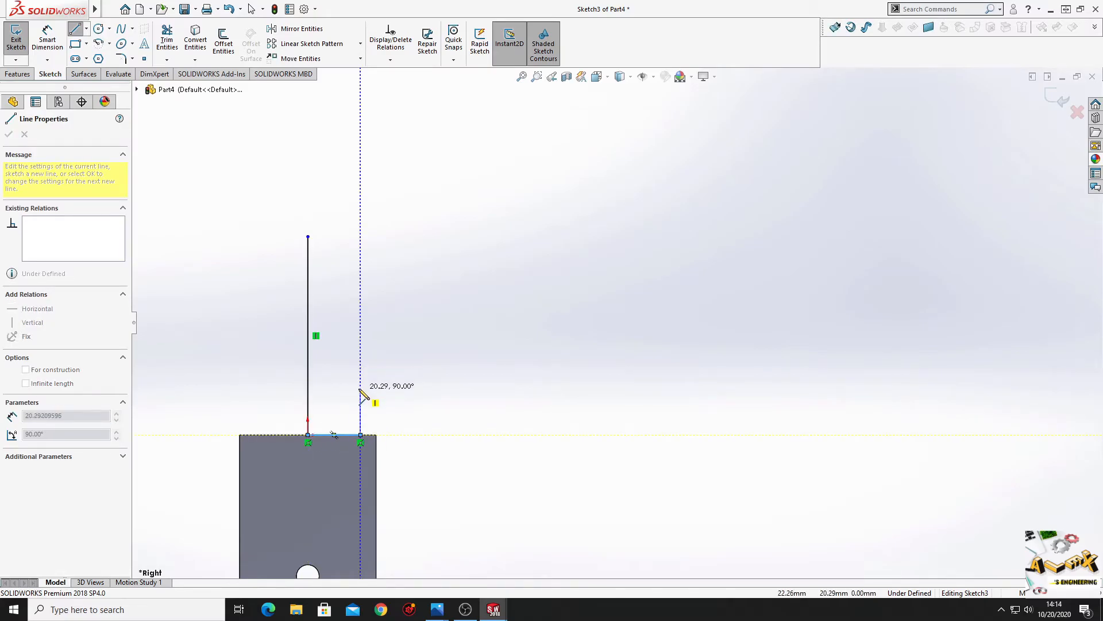
pyautogui.moveTo(352, 264)
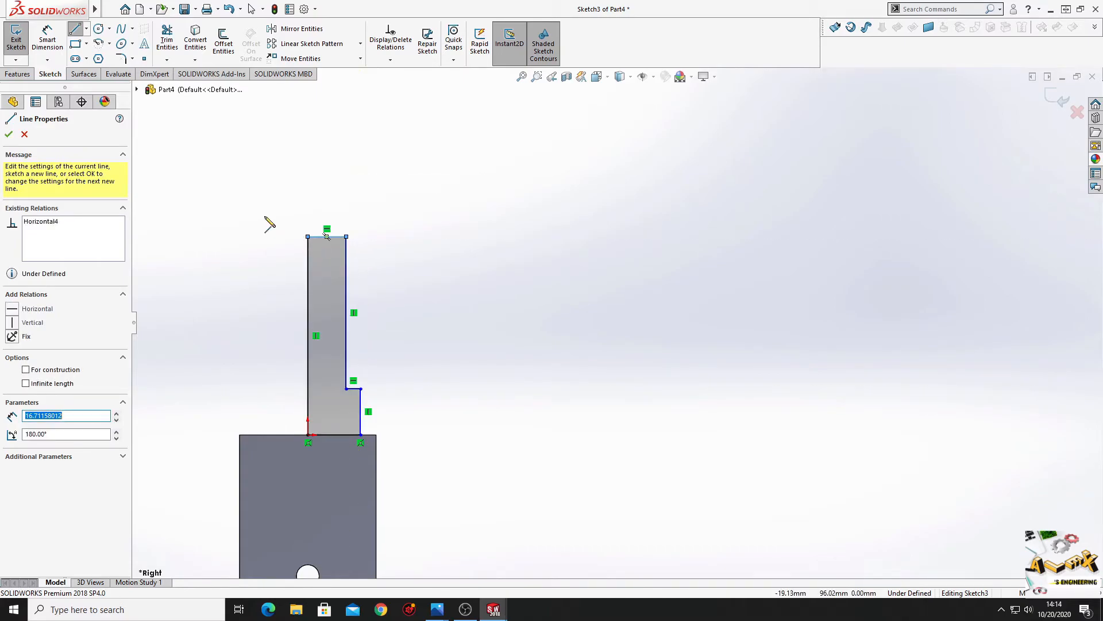
pyautogui.click(8, 135)
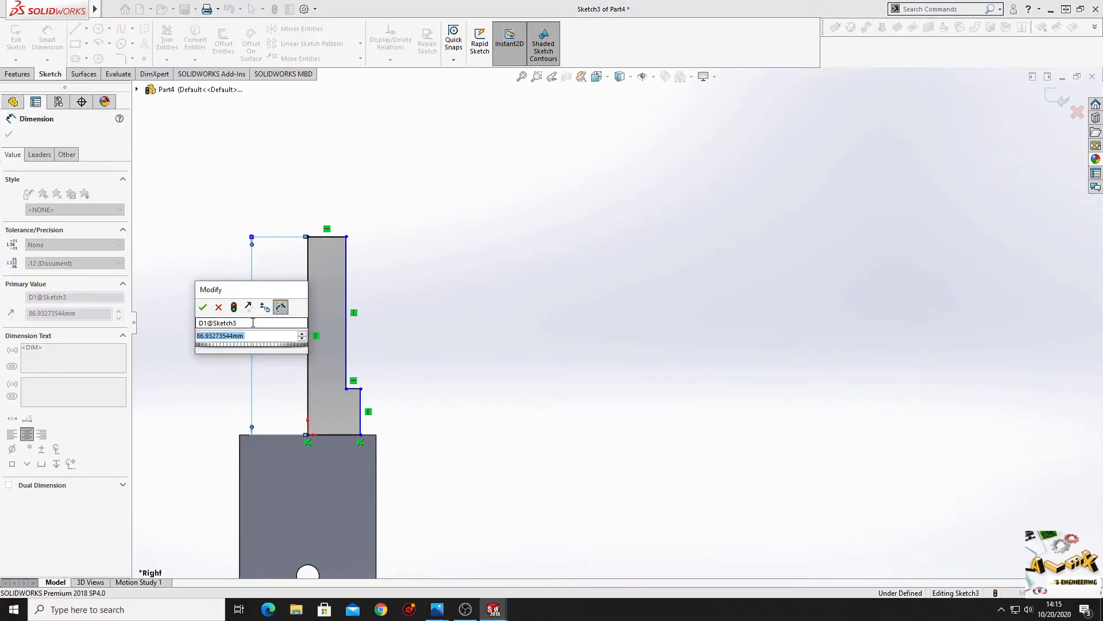
# Dimension the shaft outline: height 80, upper step 55, tip width 12.50, lower step 20
pyautogui.click(202, 307)
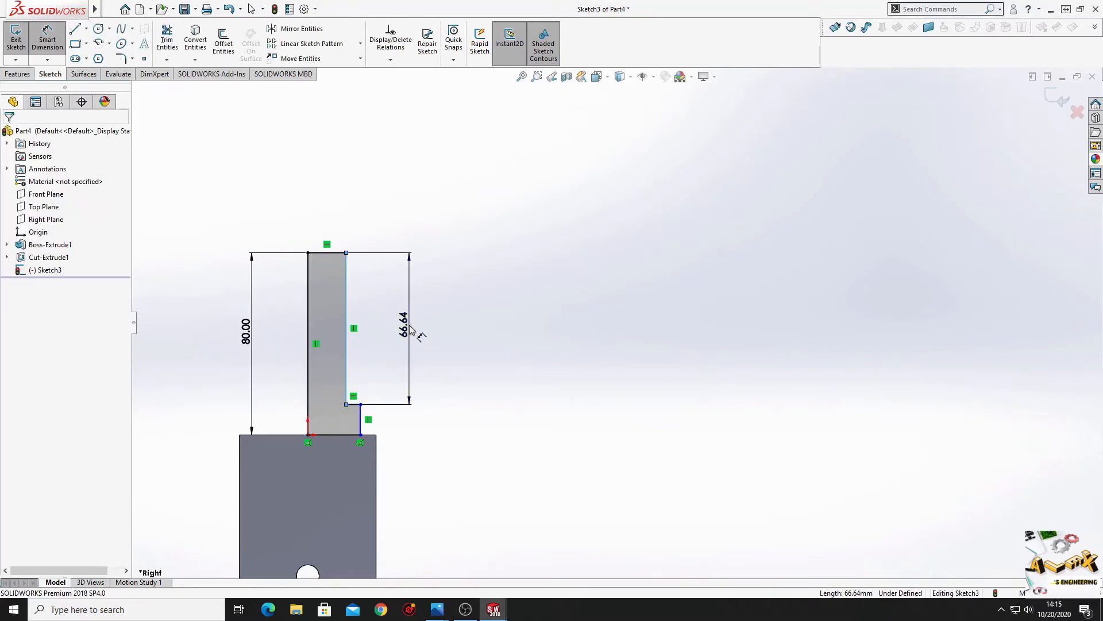
pyautogui.click(402, 327)
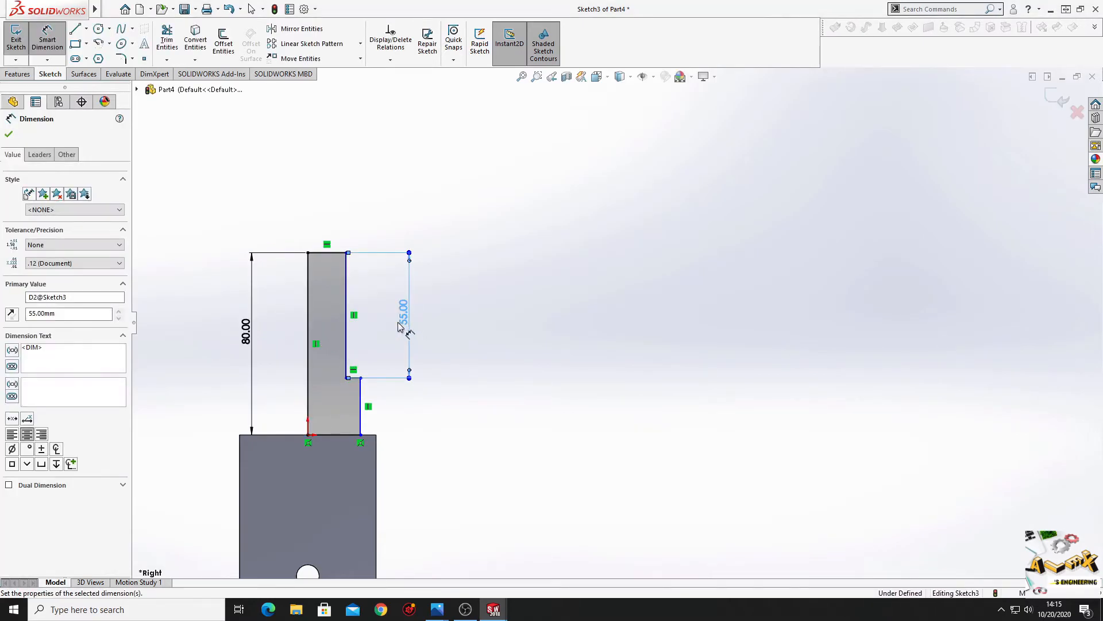
pyautogui.click(326, 253)
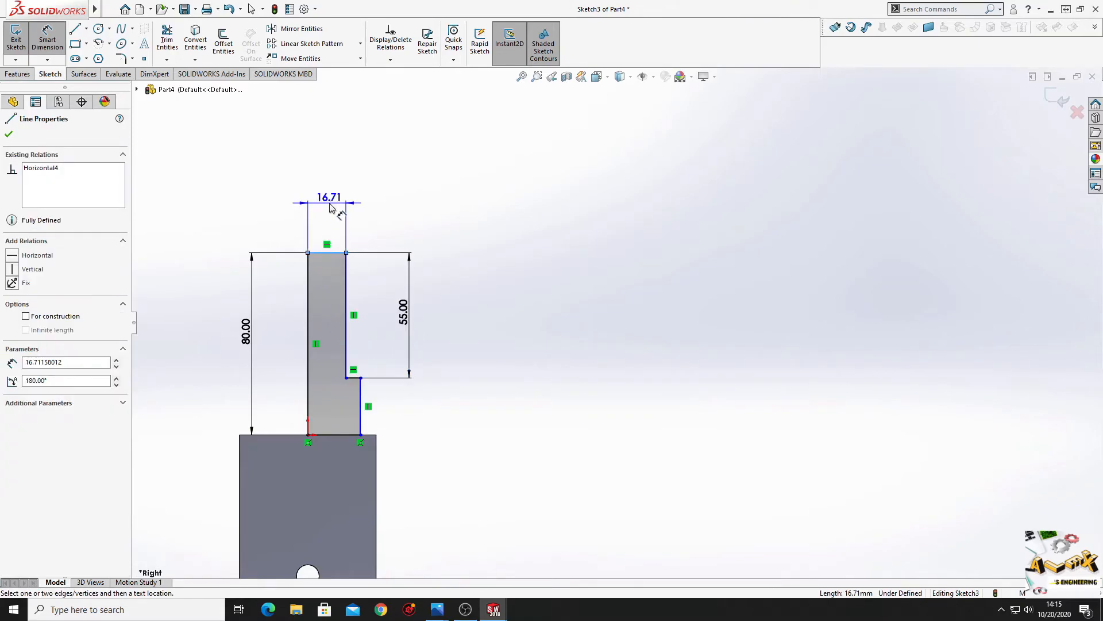
pyautogui.doubleClick(329, 197)
pyautogui.write('12.')
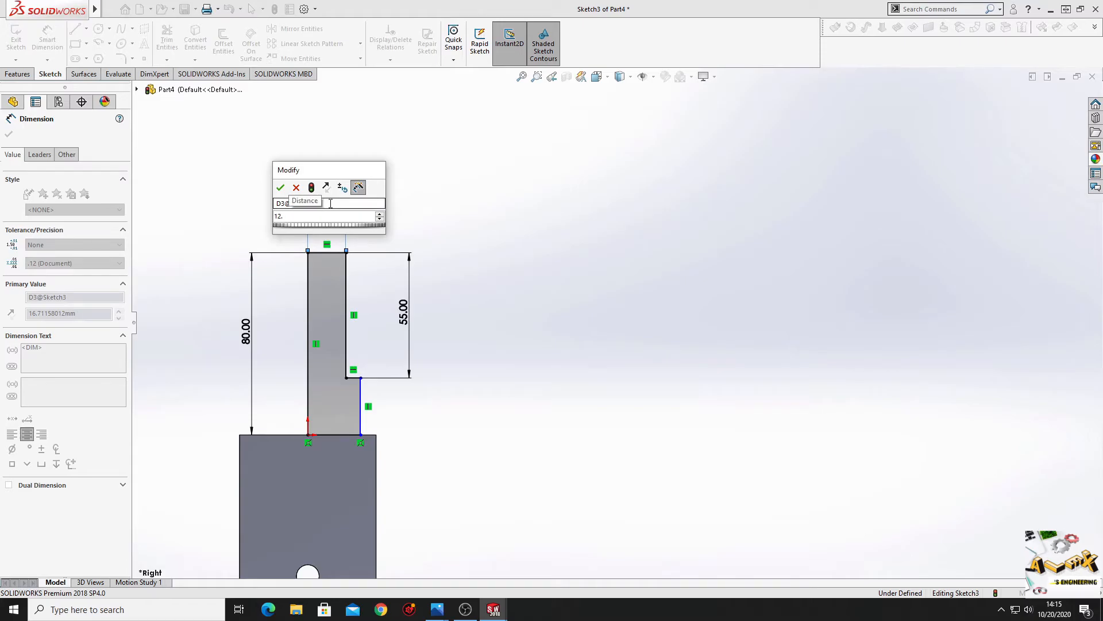
pyautogui.write('5')
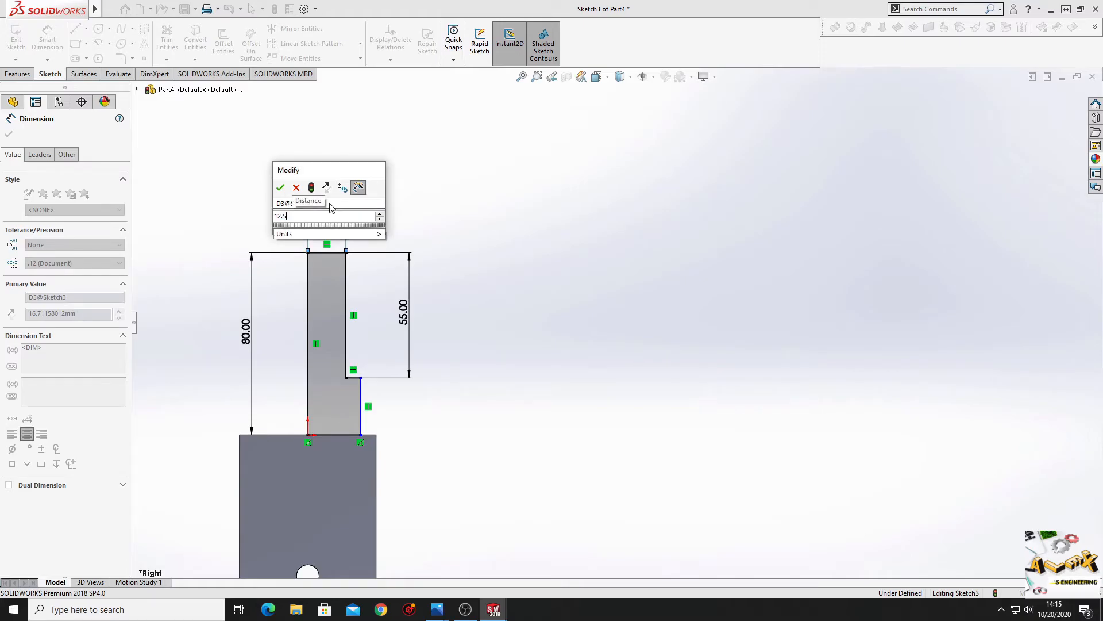
pyautogui.click(280, 187)
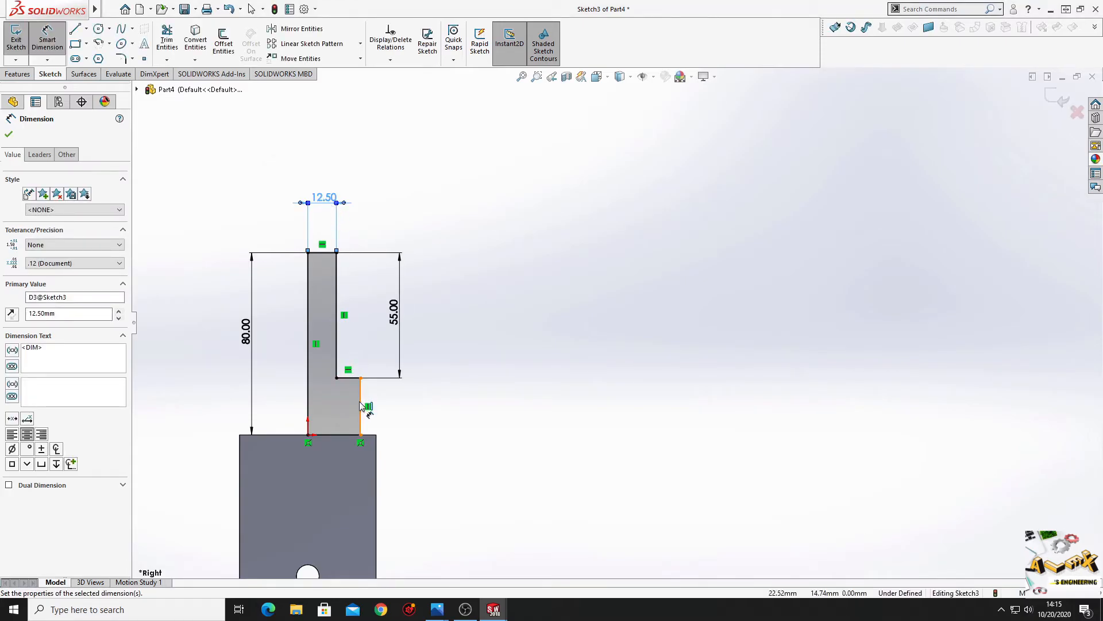
pyautogui.click(337, 409)
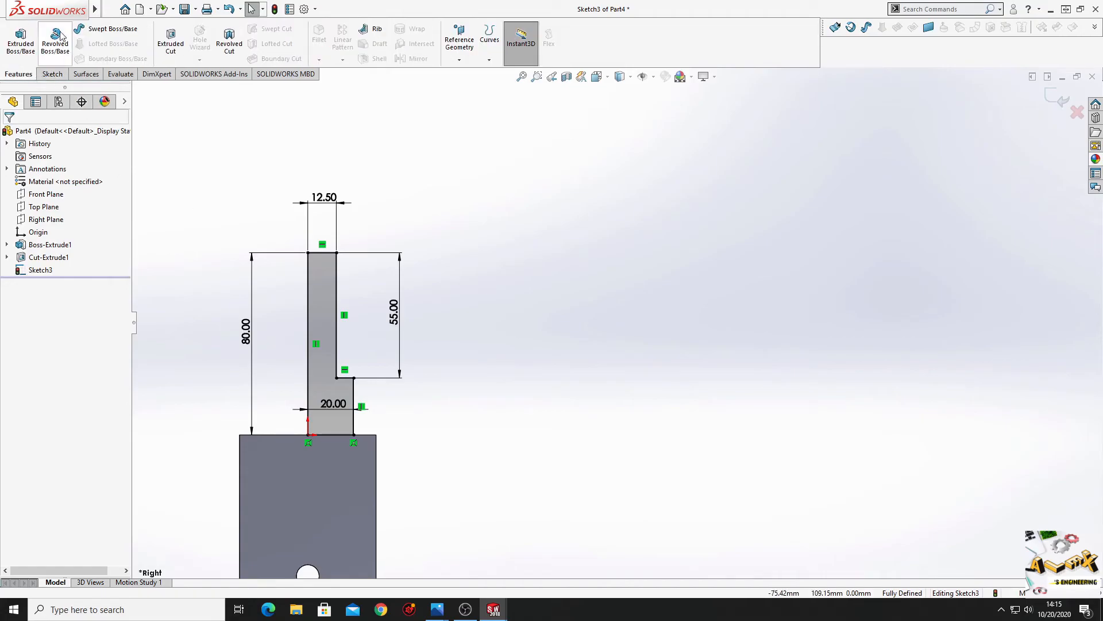
# Revolve the profile 360° about the centre line into a stepped shaft
pyautogui.click(54, 40)
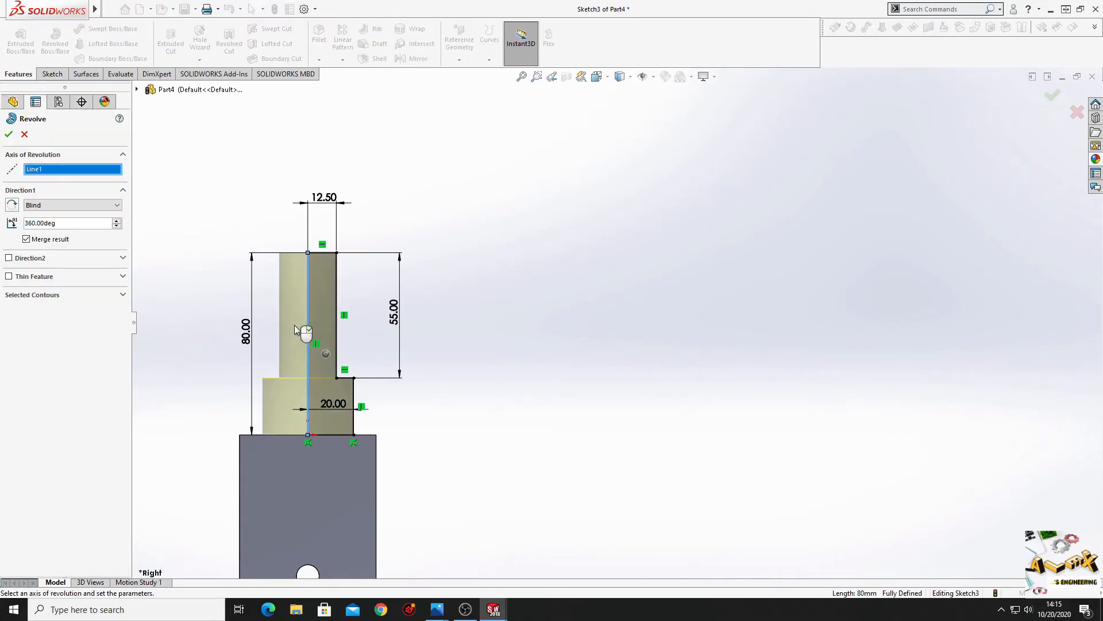
pyautogui.click(8, 134)
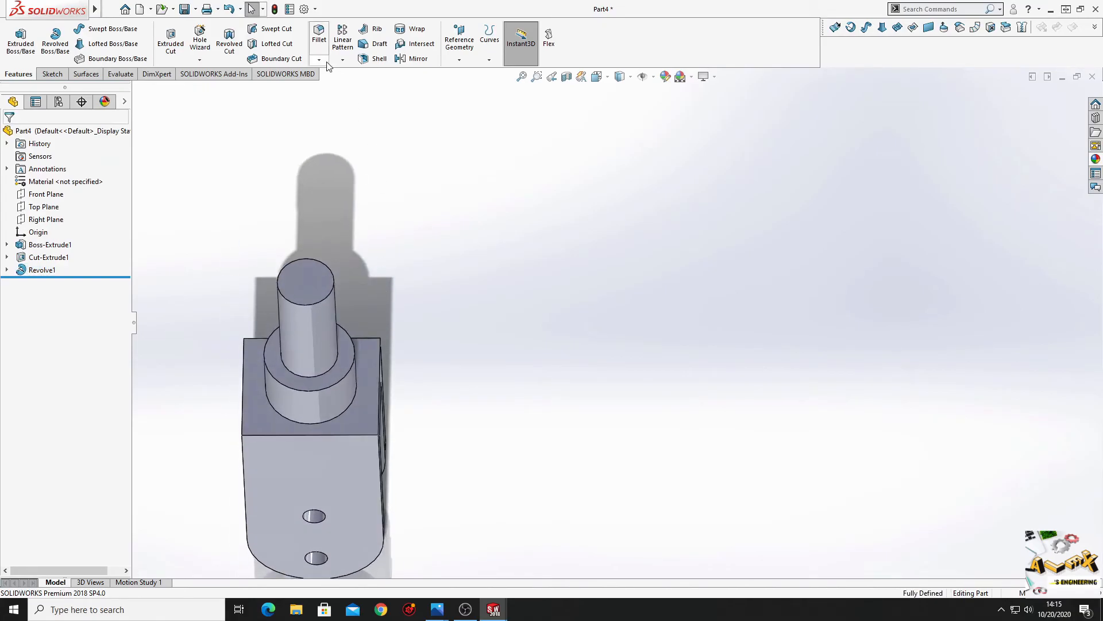
pyautogui.click(319, 60)
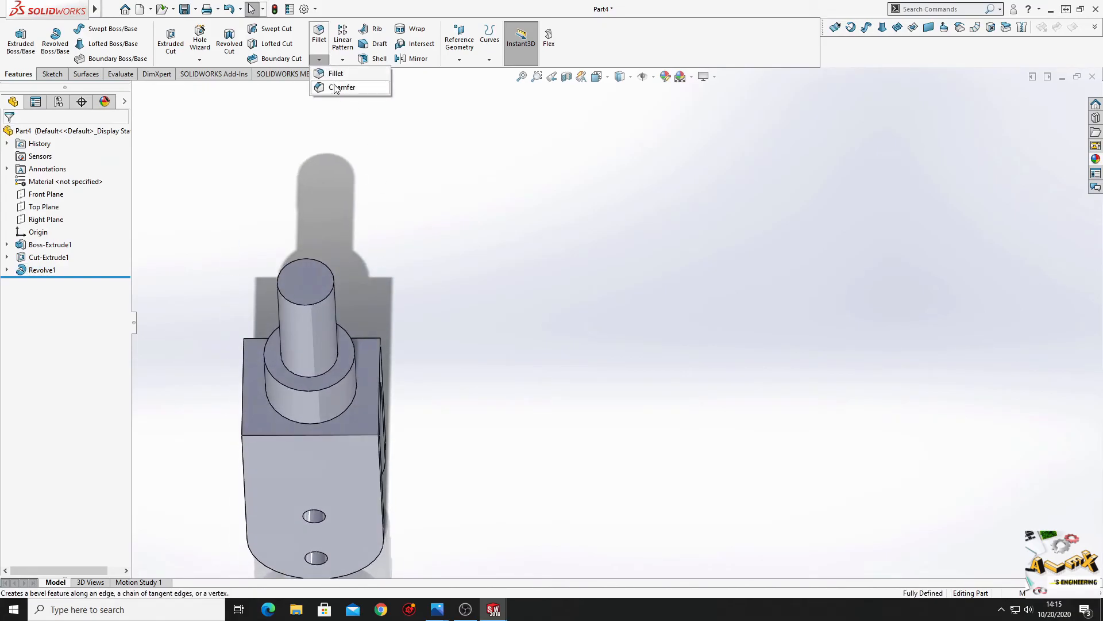
# Chamfer the top rim of the shaft tip at 3 mm × 45°
pyautogui.click(343, 87)
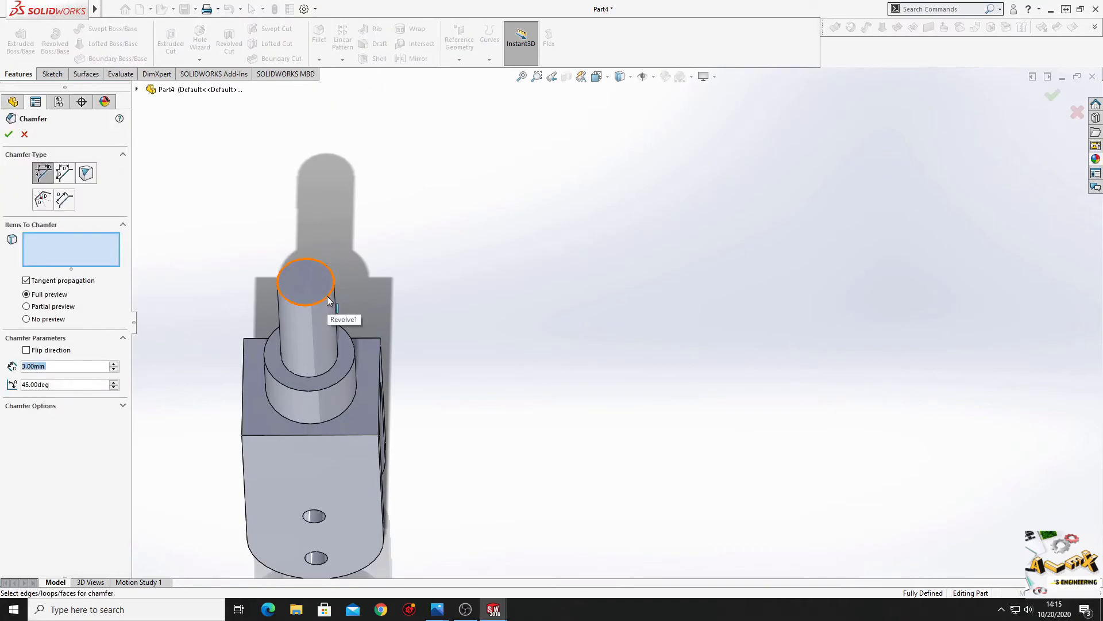
pyautogui.click(329, 284)
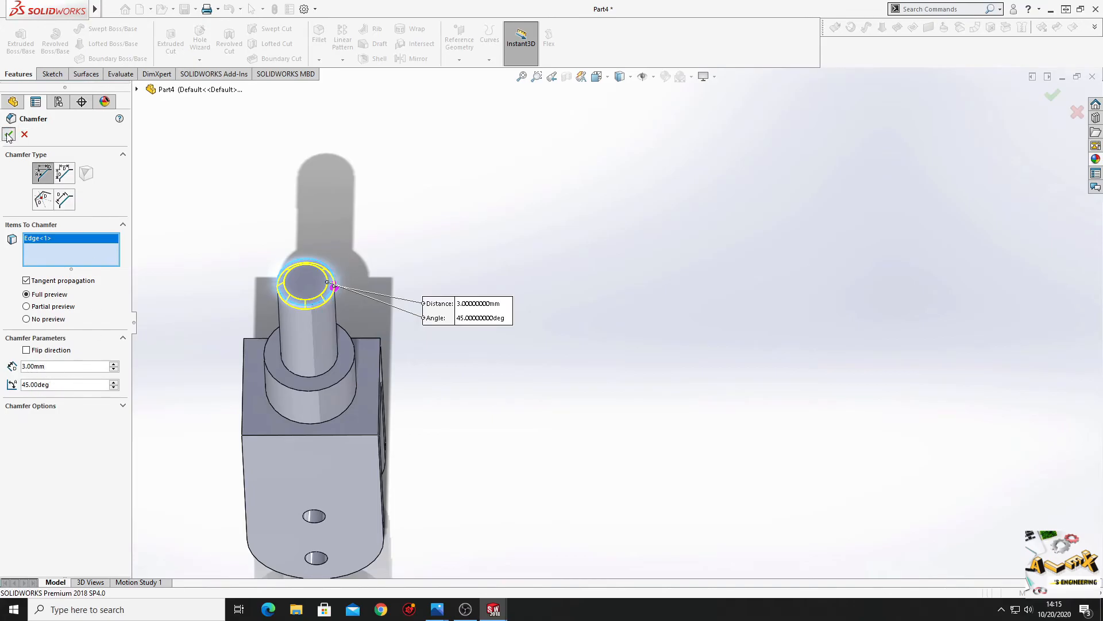
pyautogui.click(9, 134)
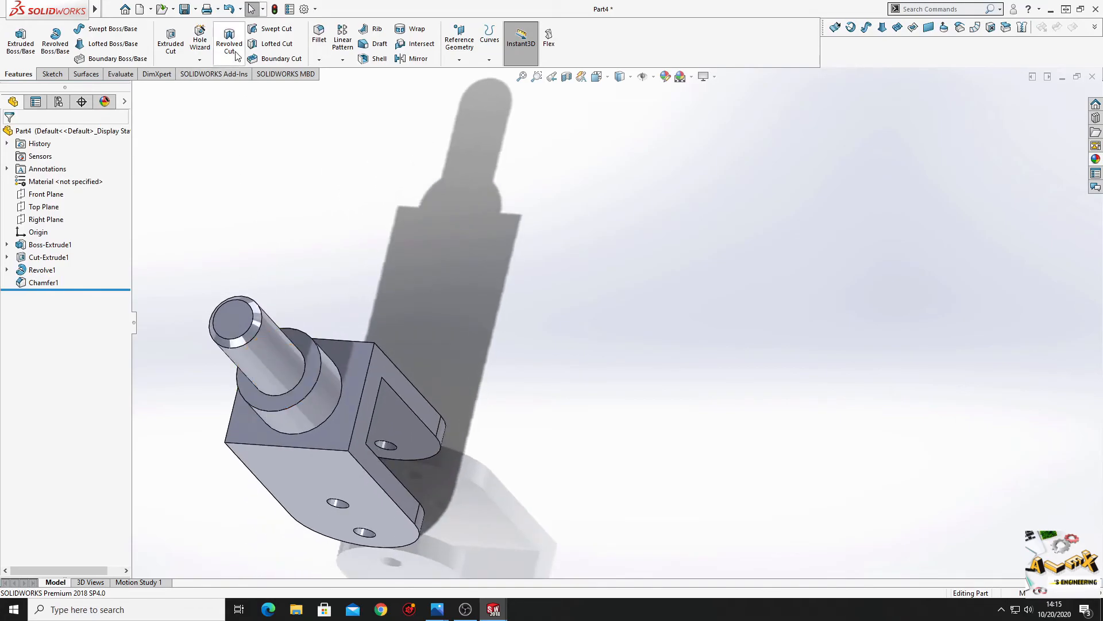
# Fillet the circular shaft-base edge at the block top with a 5 mm radius
pyautogui.click(318, 36)
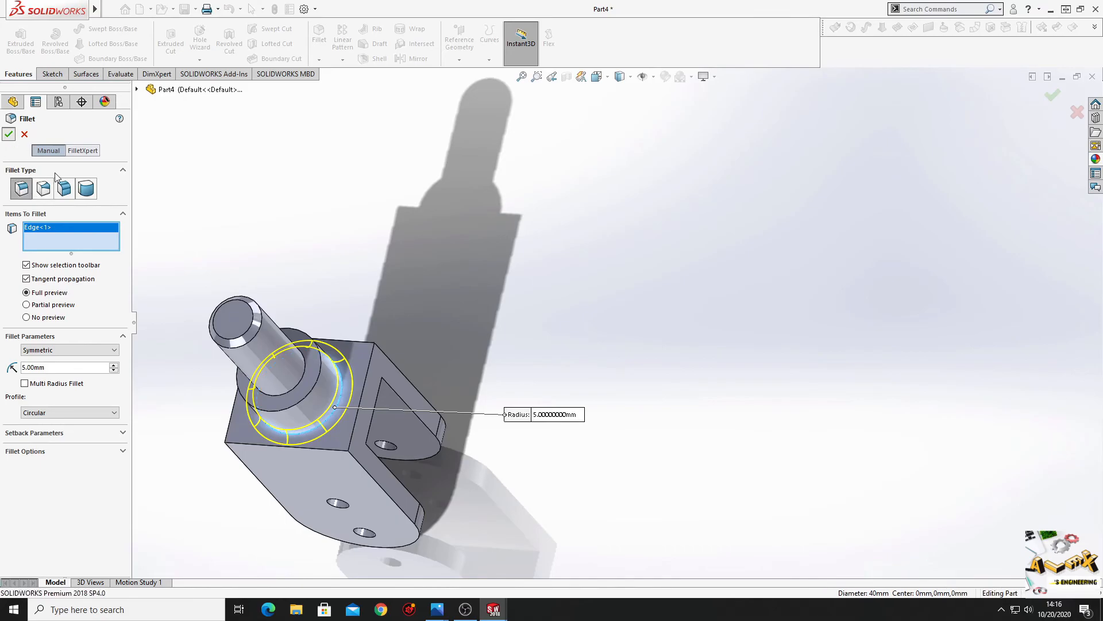
pyautogui.click(8, 134)
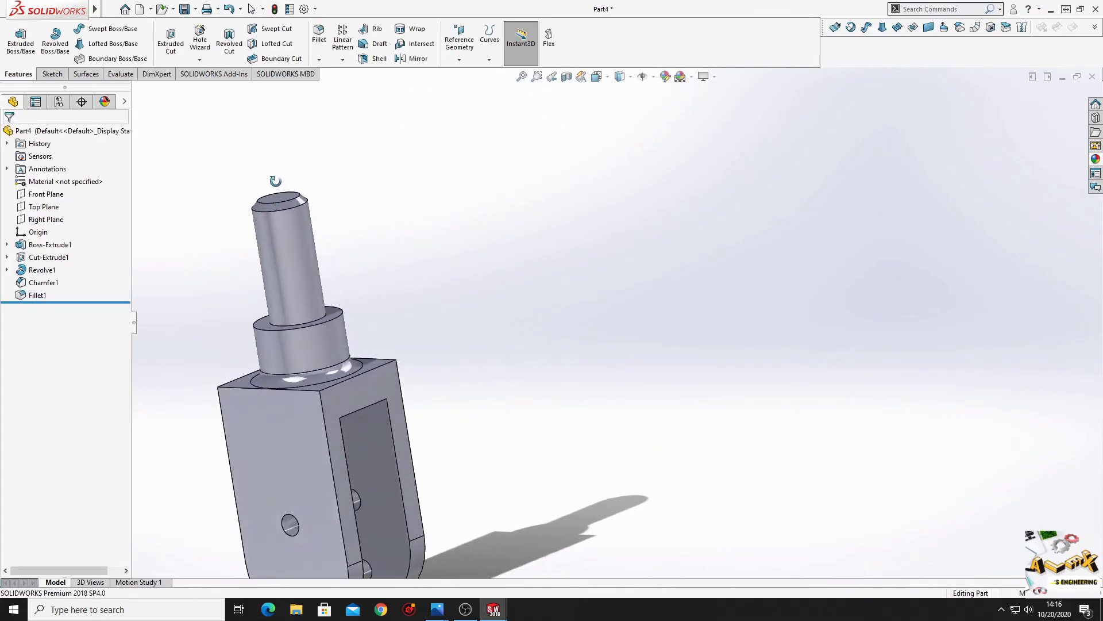